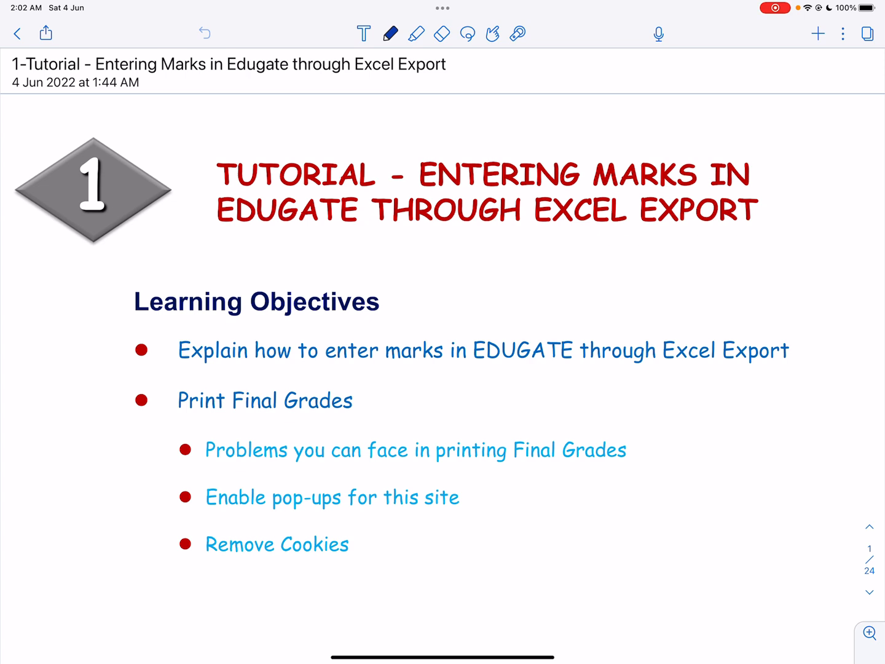
- Scroll to page 2, showing the spreadsheet marks beside the Edugate entry form
scroll("down", 3)
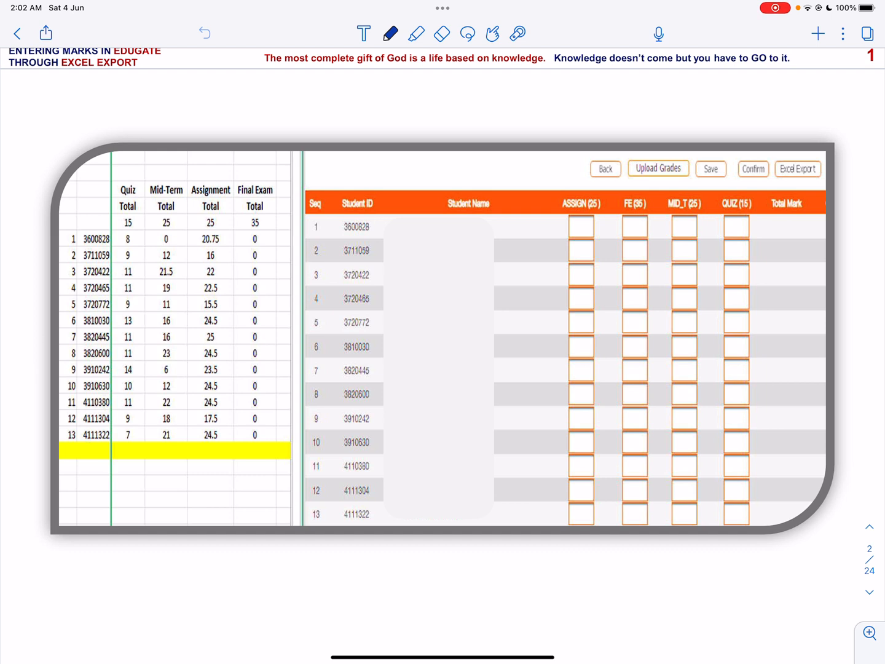
- Loop the spreadsheet marks in ink, arrow them to the Edugate table, and mark the entry form
left_click_drag(68, 159, 283, 467)
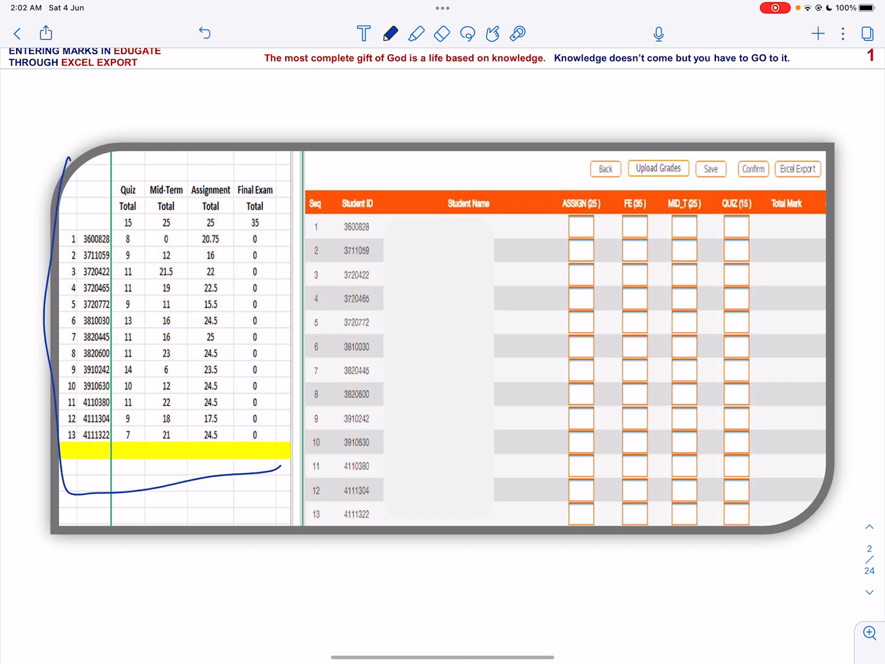
left_click_drag(70, 163, 282, 463)
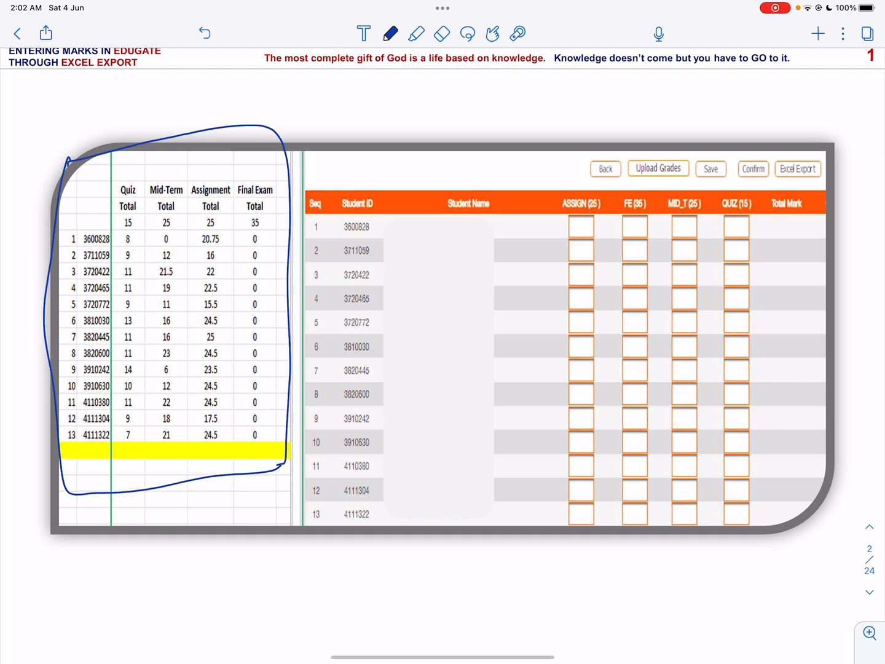
left_click_drag(288, 178, 414, 172)
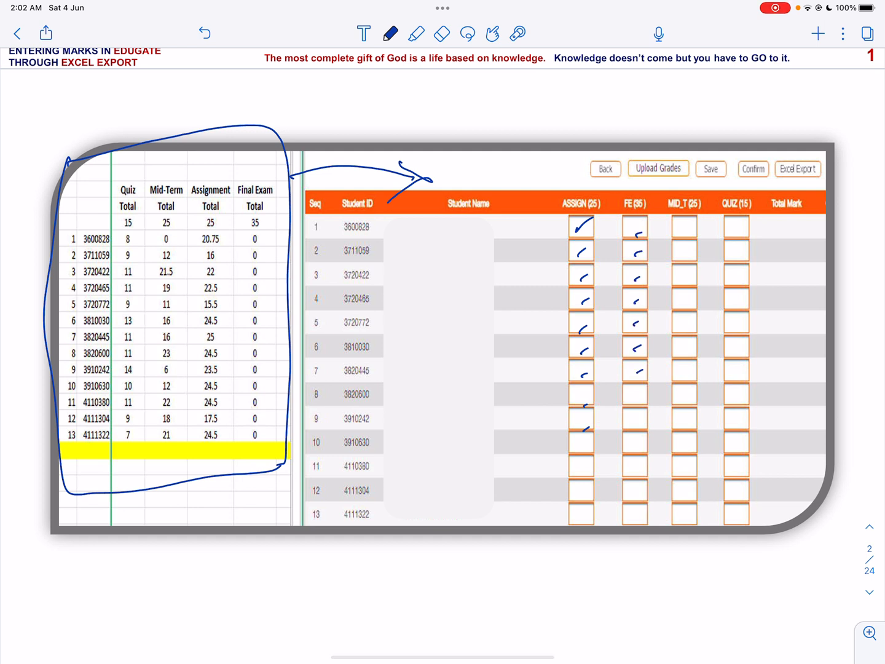
left_click(684, 226)
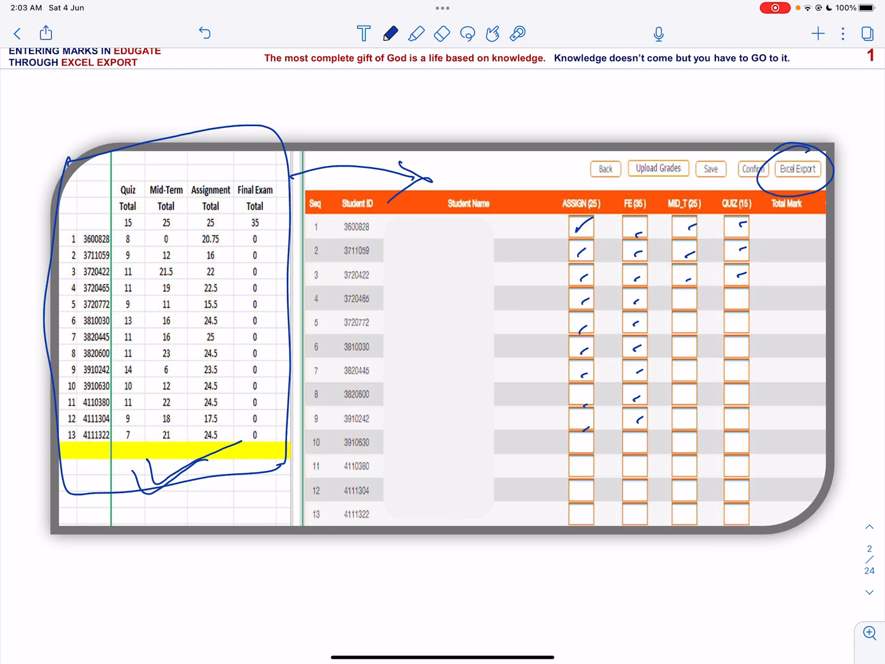
scroll("down", 3)
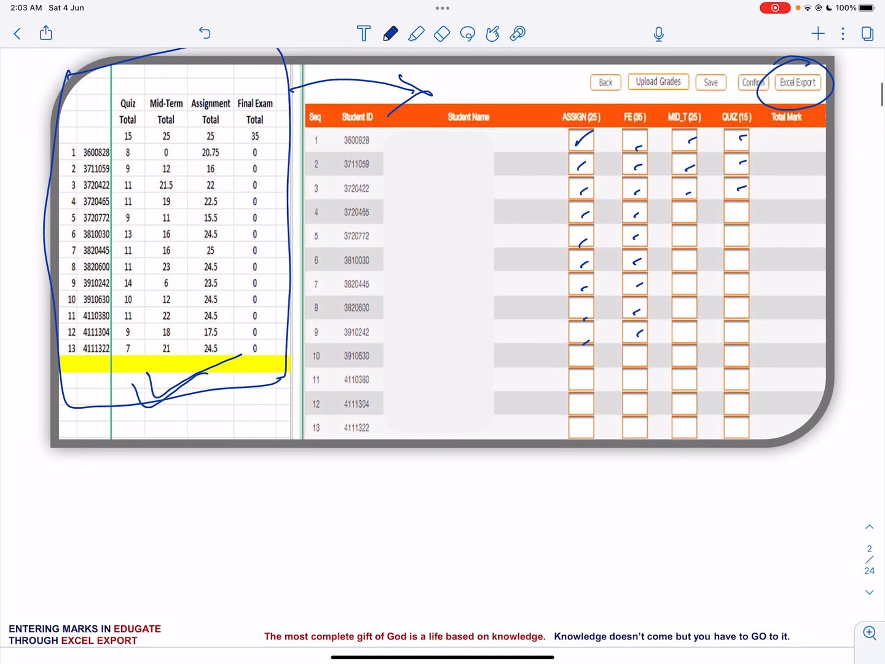
scroll("down", 3)
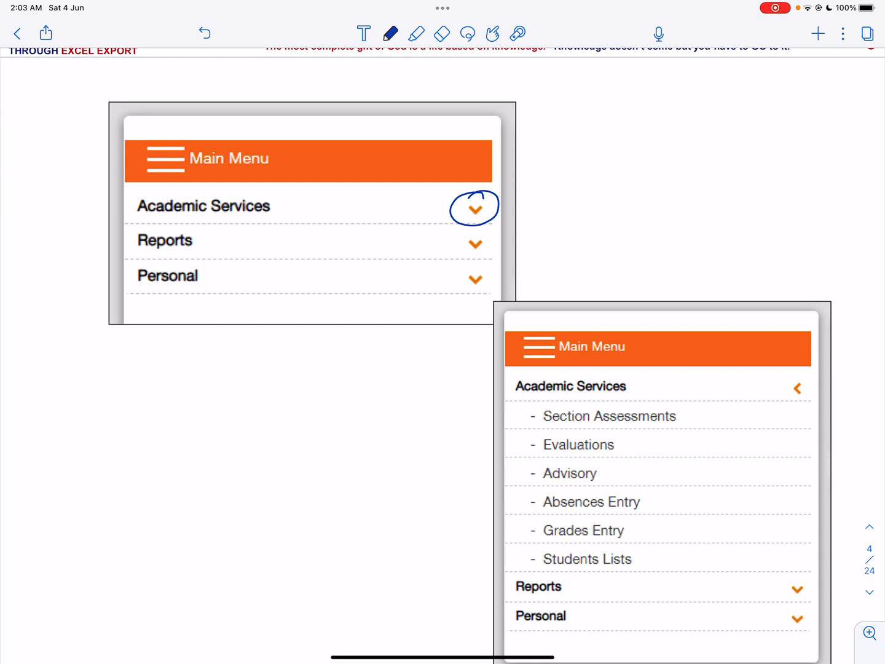
- Underline Section Assessments in the expanded menu and advance to page 5
left_click_drag(542, 430, 639, 428)
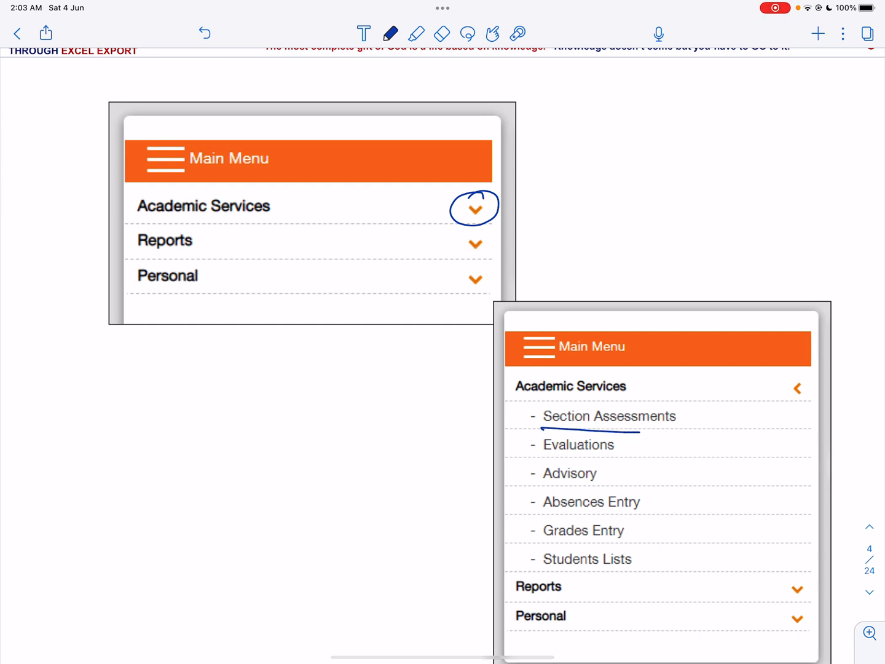
left_click_drag(534, 423, 694, 411)
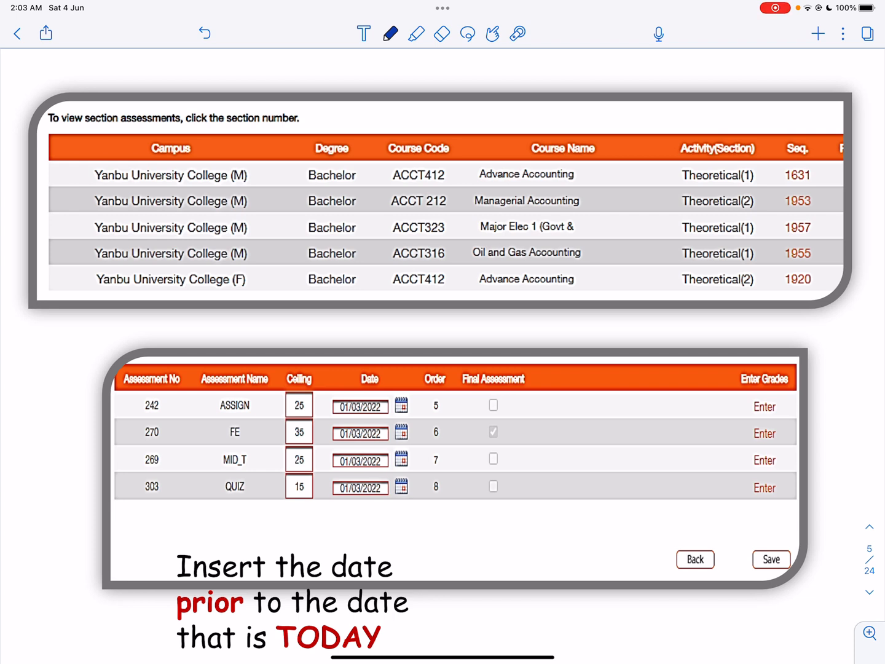
- Circle course code ACCT316 and the Ceiling column heading on slide 5
left_click_drag(393, 264, 458, 246)
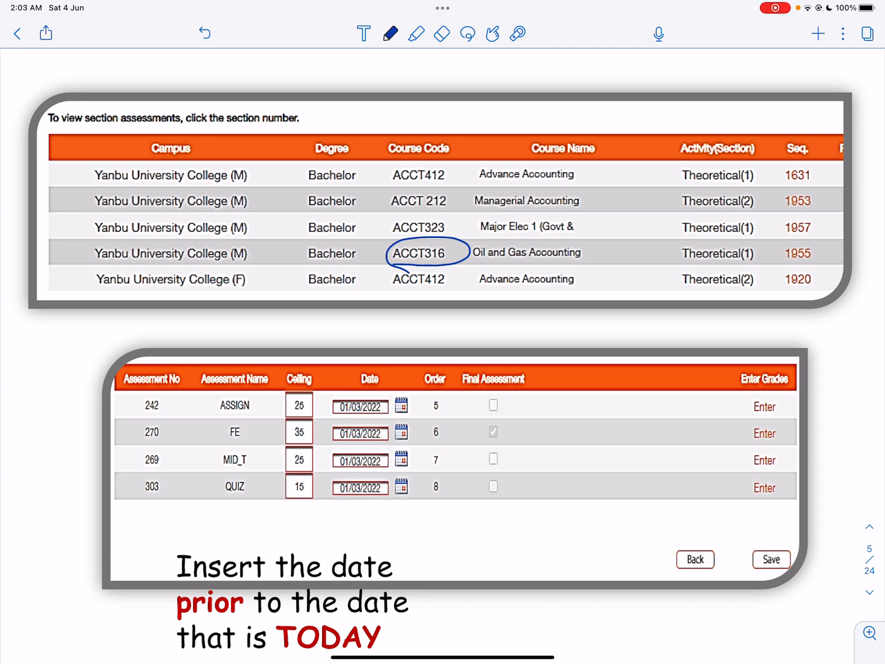
left_click_drag(283, 363, 332, 387)
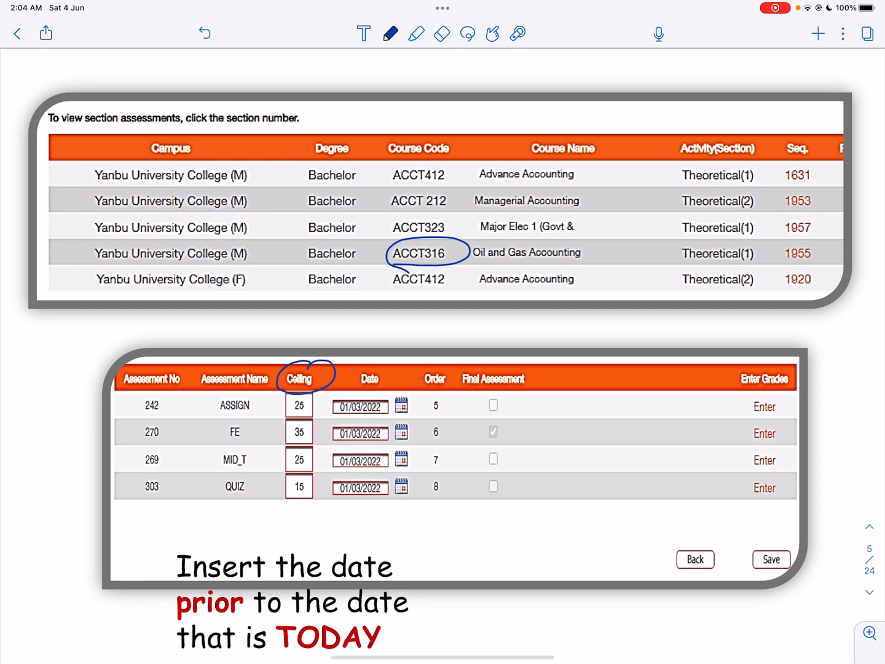
left_click_drag(332, 654, 553, 654)
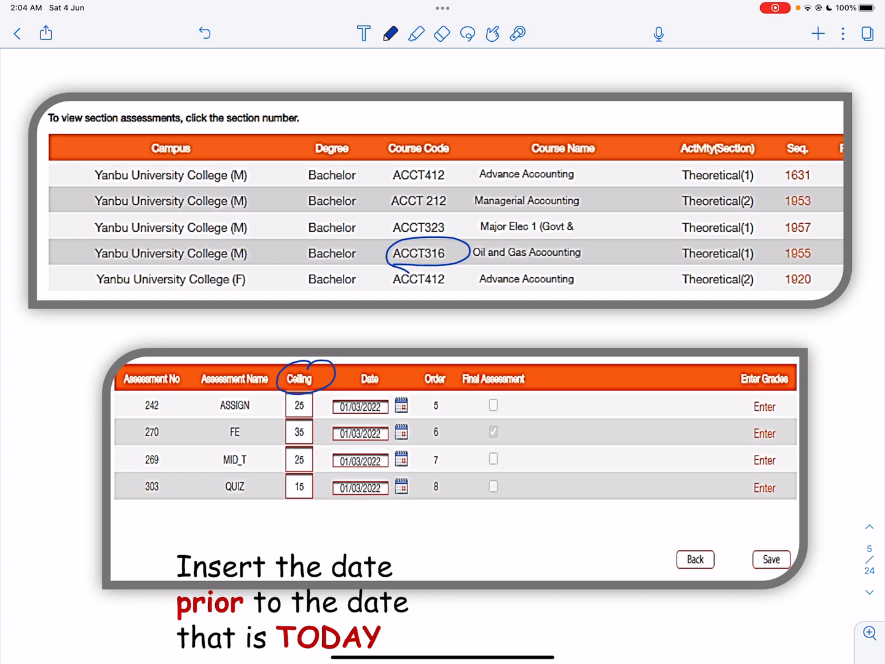
- Tick the ASSIGN, FE, MID_T and QUIZ ceiling values, and circle Date and Save
left_click_drag(275, 415, 298, 400)
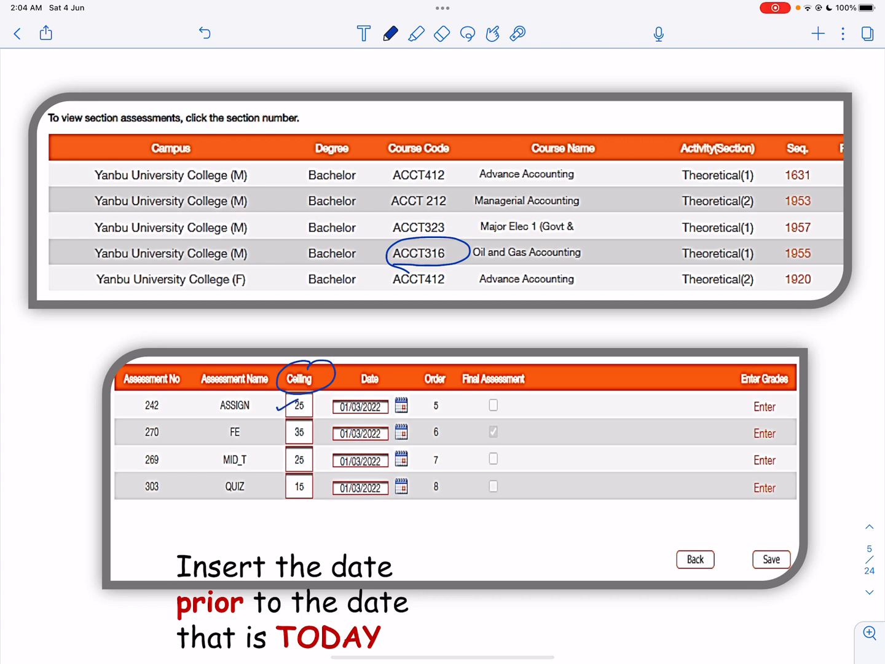
left_click_drag(286, 431, 295, 460)
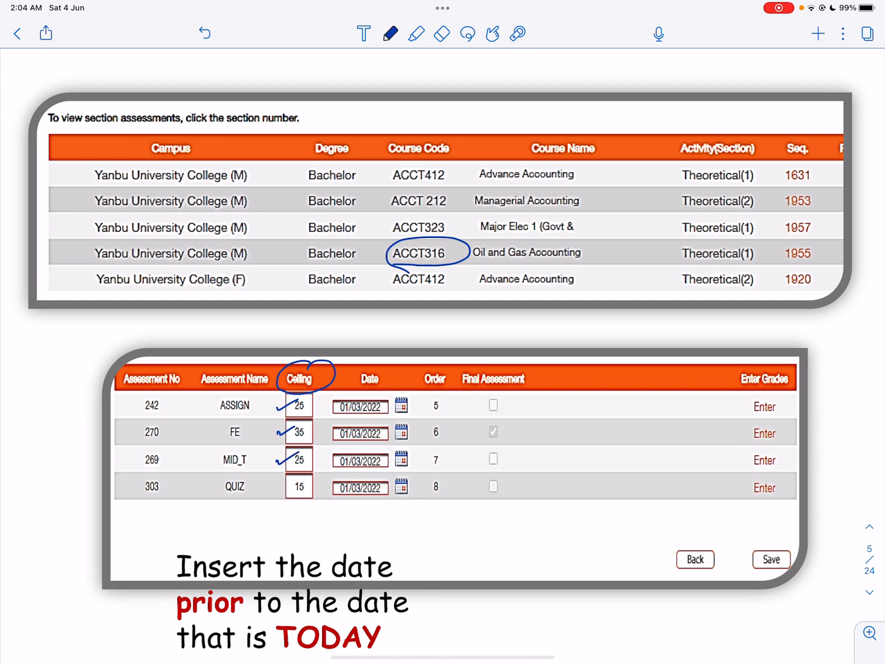
left_click_drag(282, 491, 298, 476)
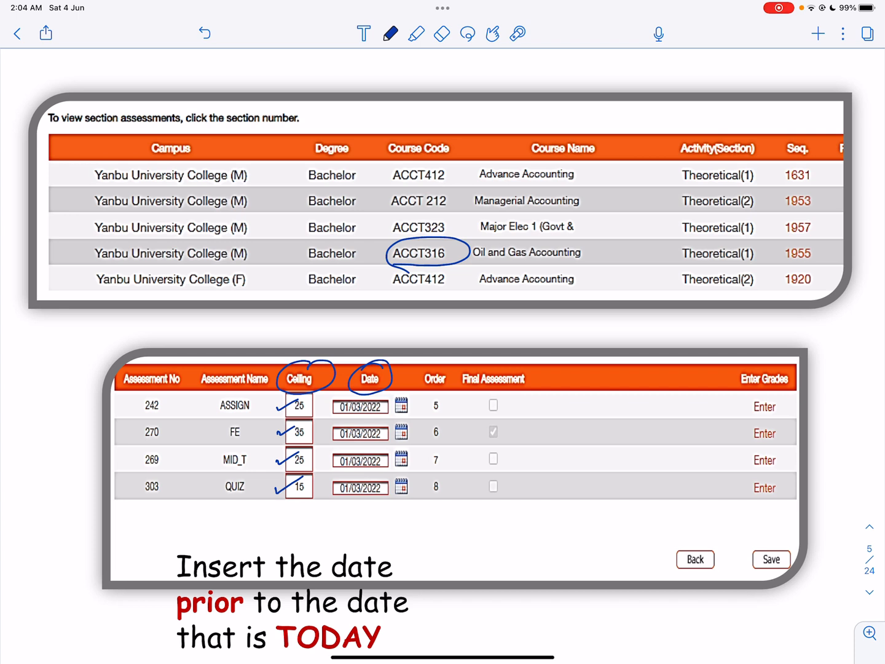
left_click_drag(753, 571, 792, 546)
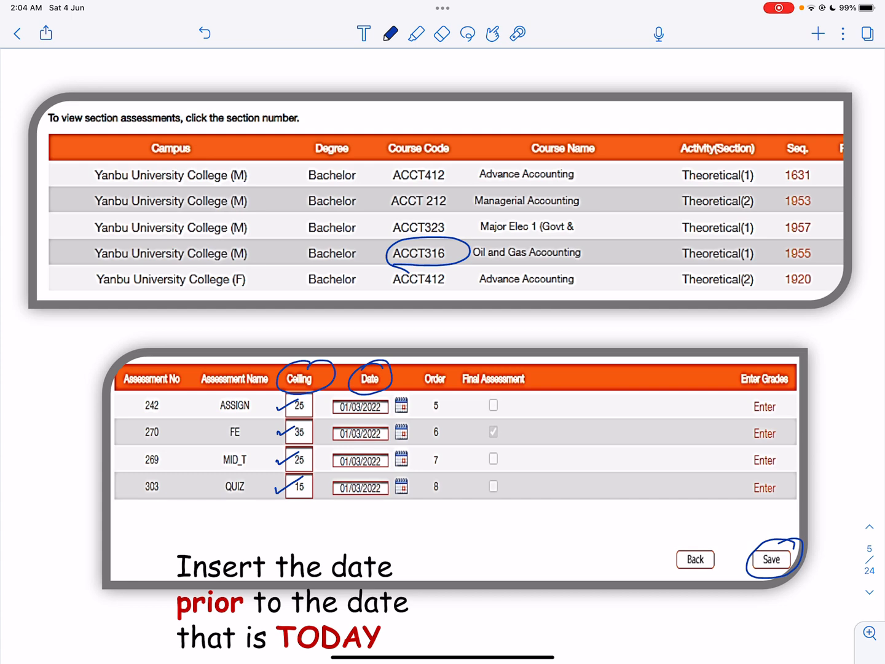
left_click(771, 559)
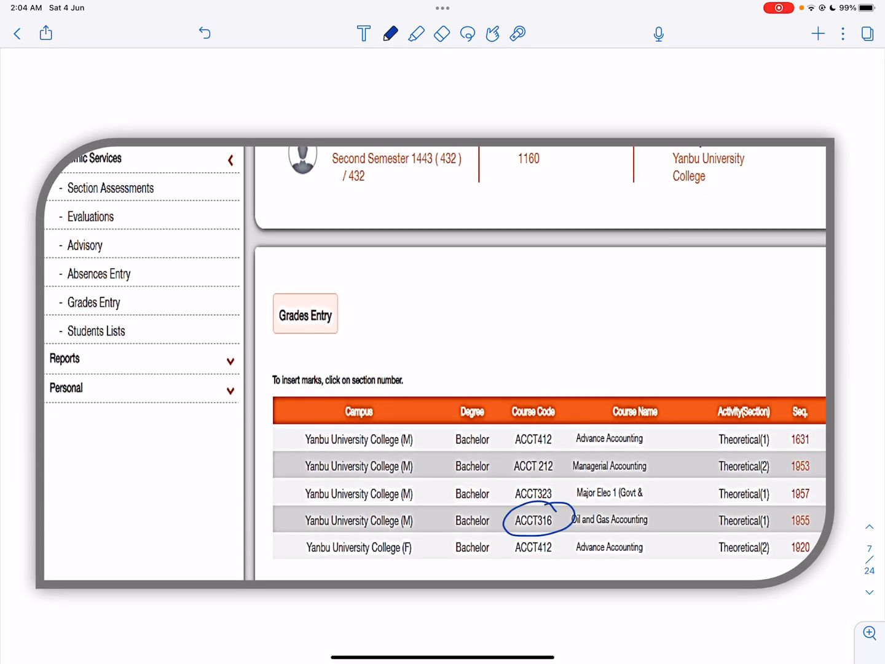
- On page 8, tick six students' ASSIGN boxes and circle Excel Export
scroll("down", 3)
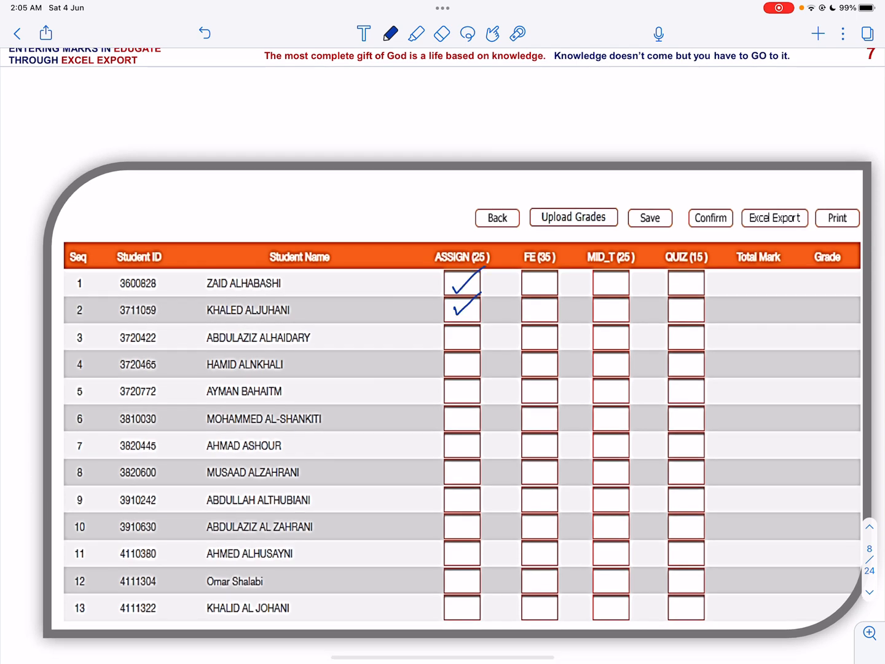
left_click_drag(462, 322, 462, 424)
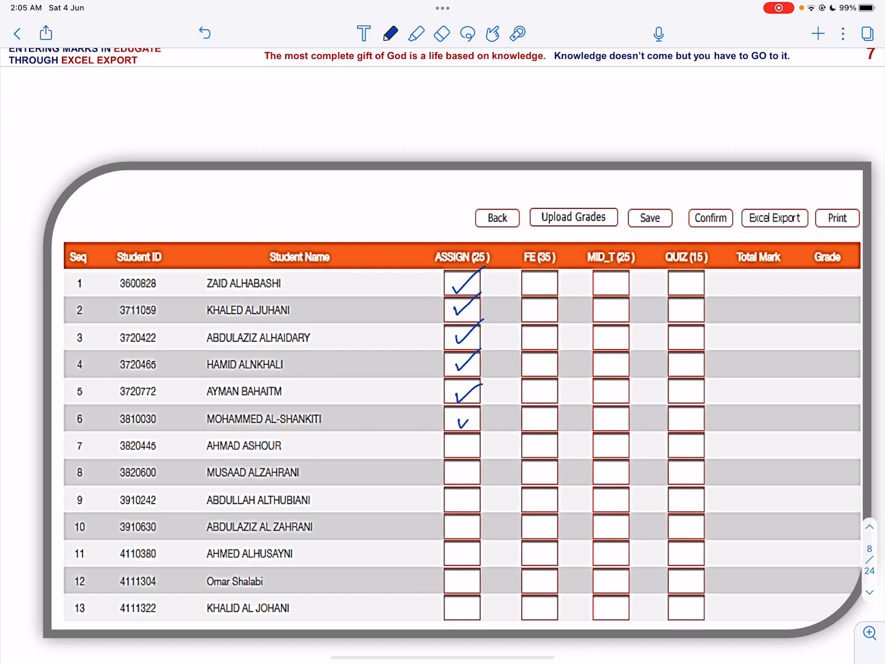
left_click_drag(458, 424, 473, 413)
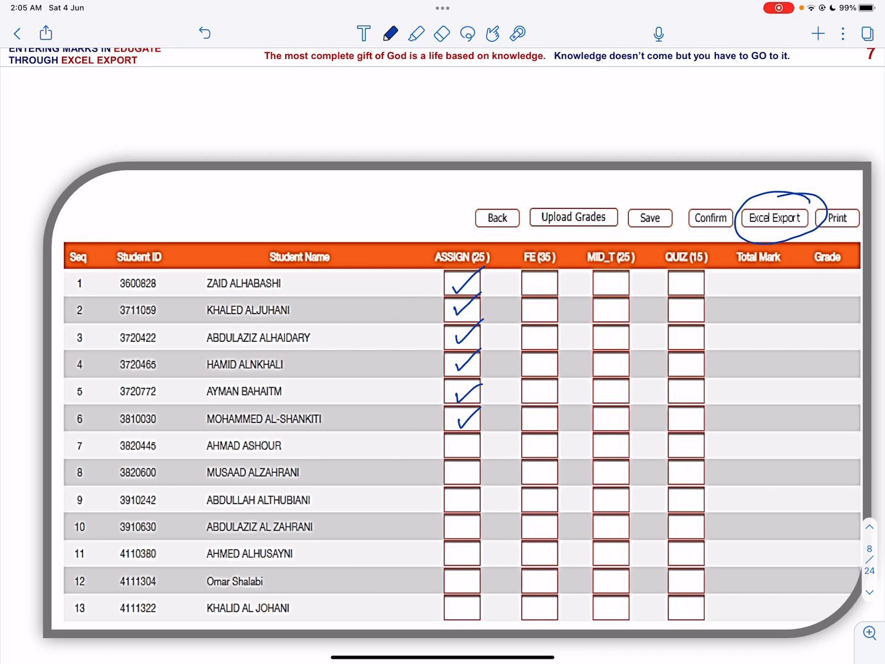
- Underline the downloaded spreadsheet file name on page 9, then scroll to page 10
left_click(774, 218)
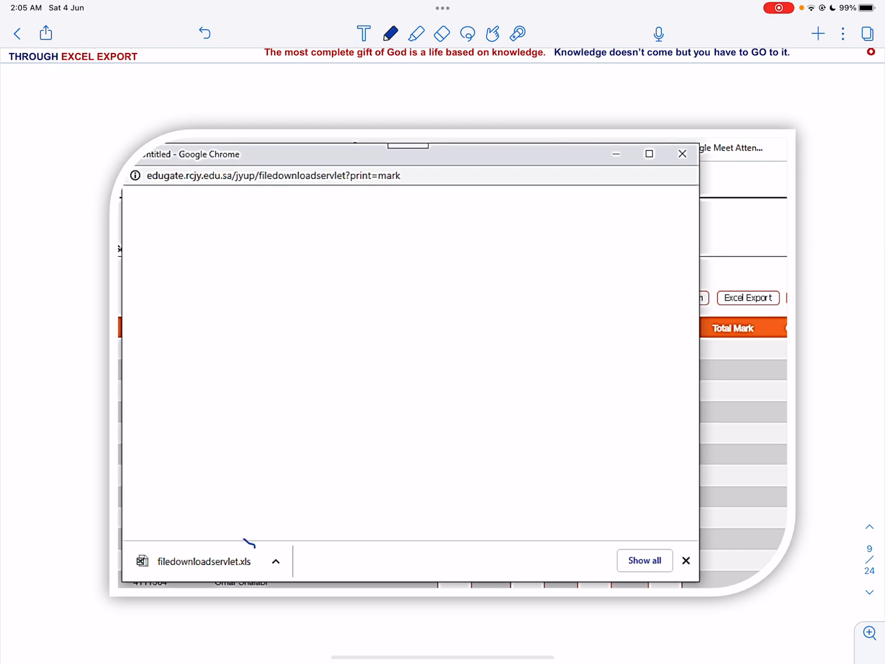
left_click_drag(245, 538, 196, 577)
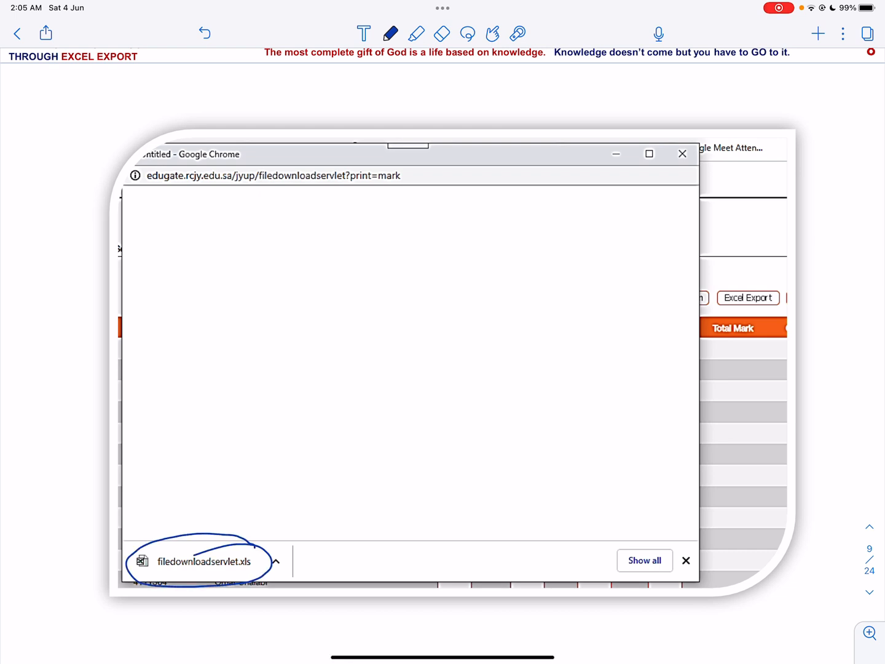
scroll("down", 3)
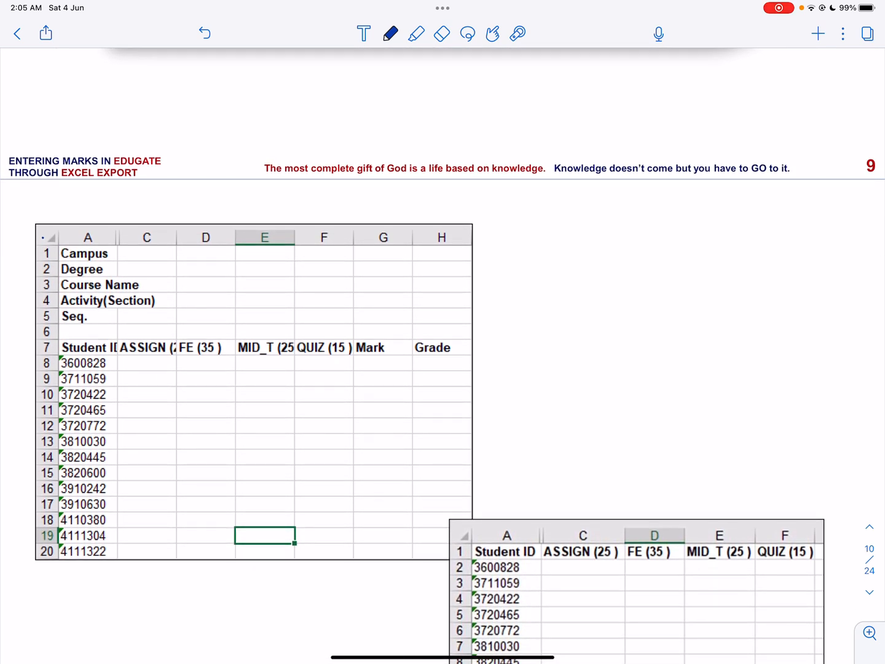
- Outline the exported sheet, cross out Mark and Grade, and box the column beside student IDs
left_click_drag(34, 212, 430, 562)
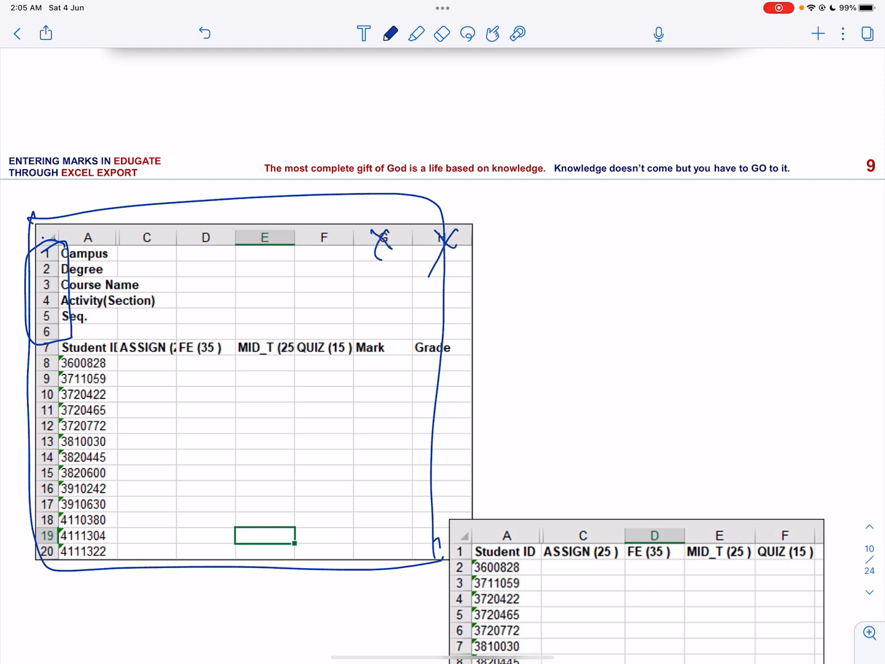
left_click_drag(381, 332, 442, 363)
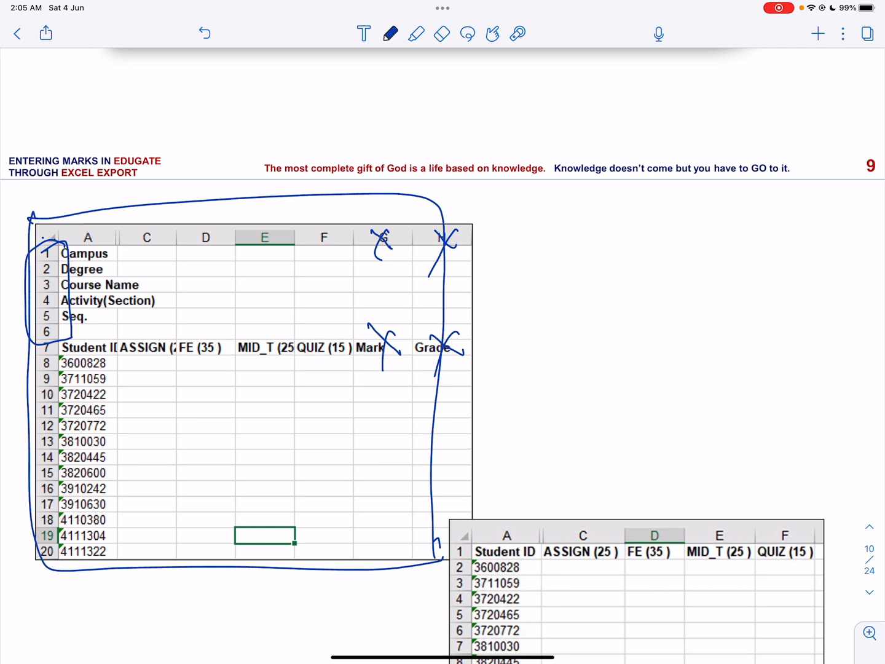
scroll("down", 3)
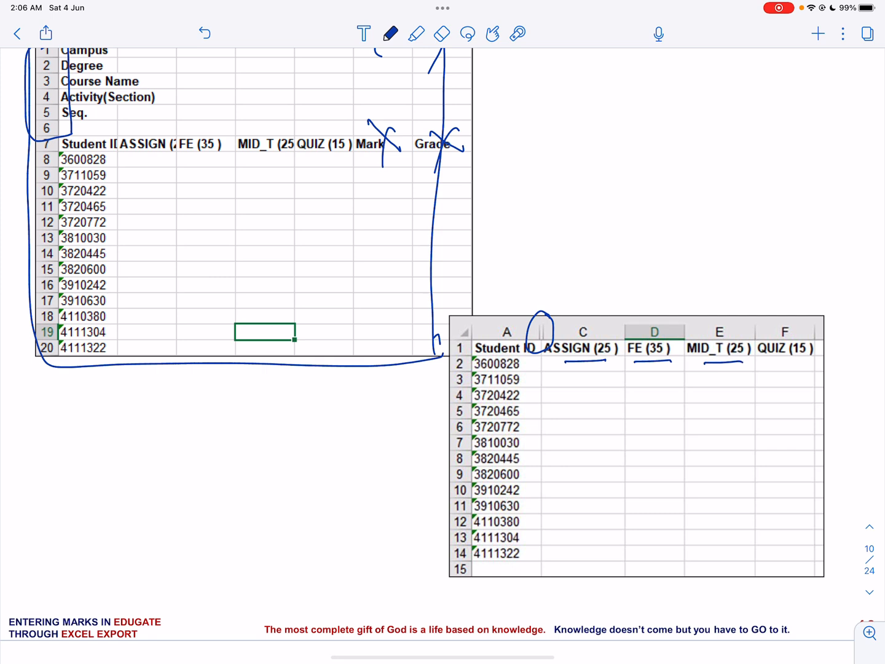
left_click_drag(762, 361, 808, 359)
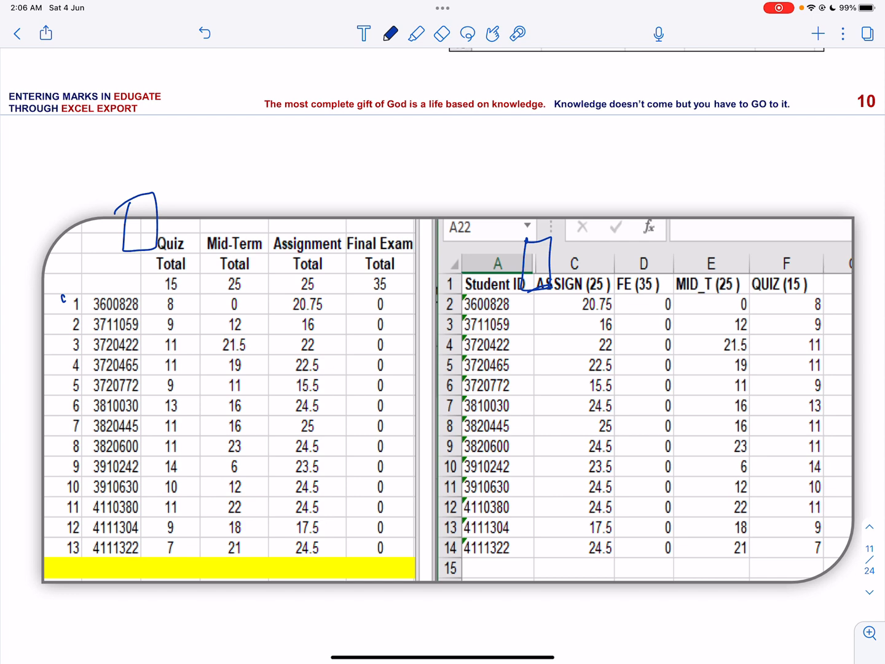
- Enclose row numbers 1–13 in the left sheet and the row numbers in the right sheet
left_click_drag(59, 295, 56, 535)
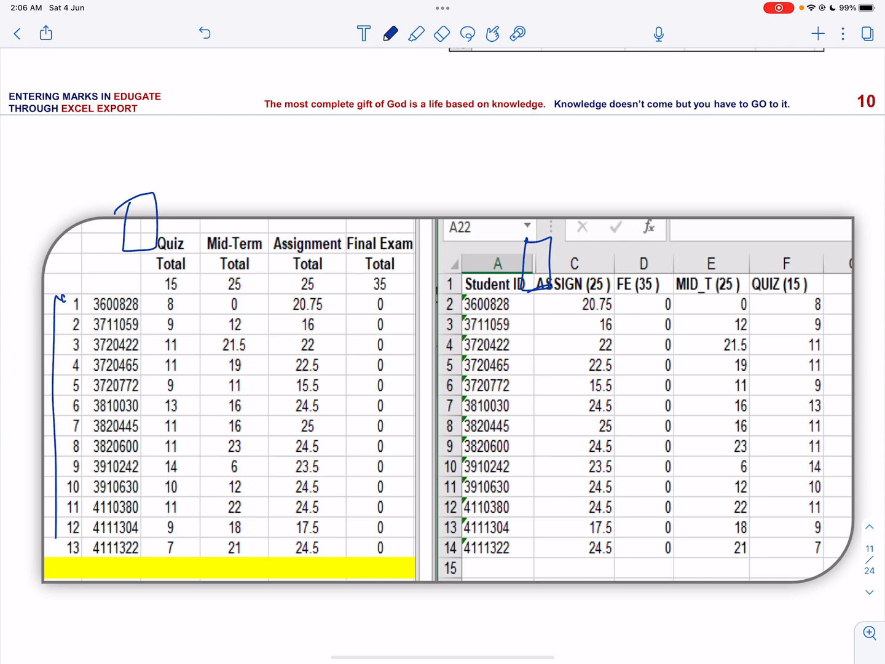
left_click_drag(62, 298, 73, 577)
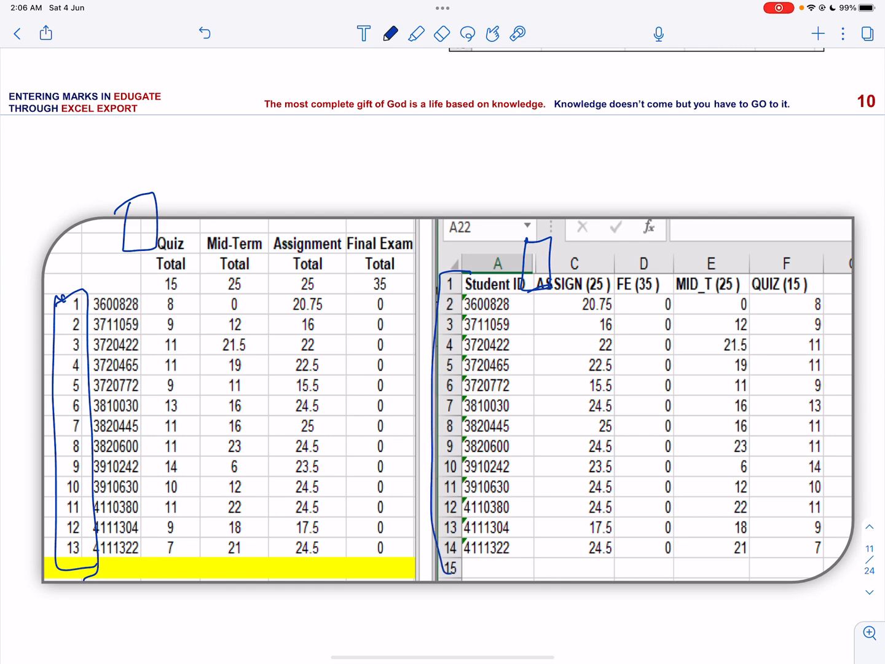
left_click_drag(466, 271, 477, 575)
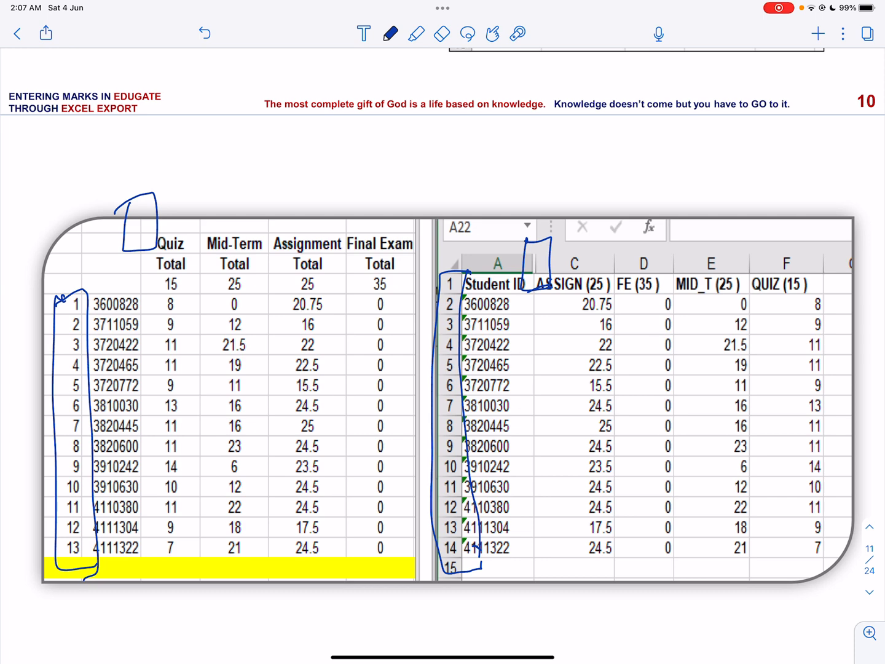
- Handwrite 12, 12.5, 12.50, double-underline 12.50, and box the Quiz columns in both sheets
left_click_drag(245, 137, 242, 172)
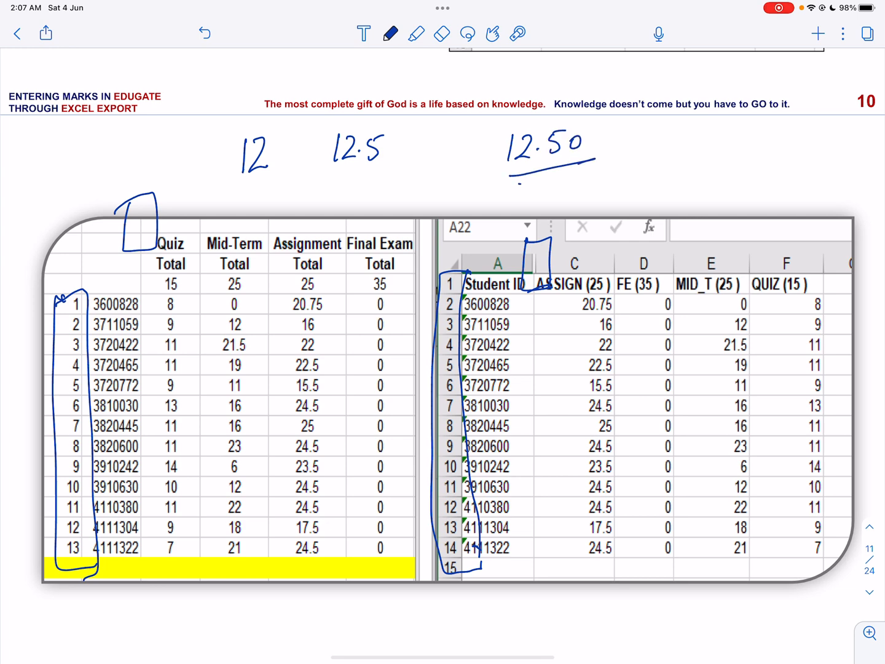
left_click_drag(519, 185, 593, 166)
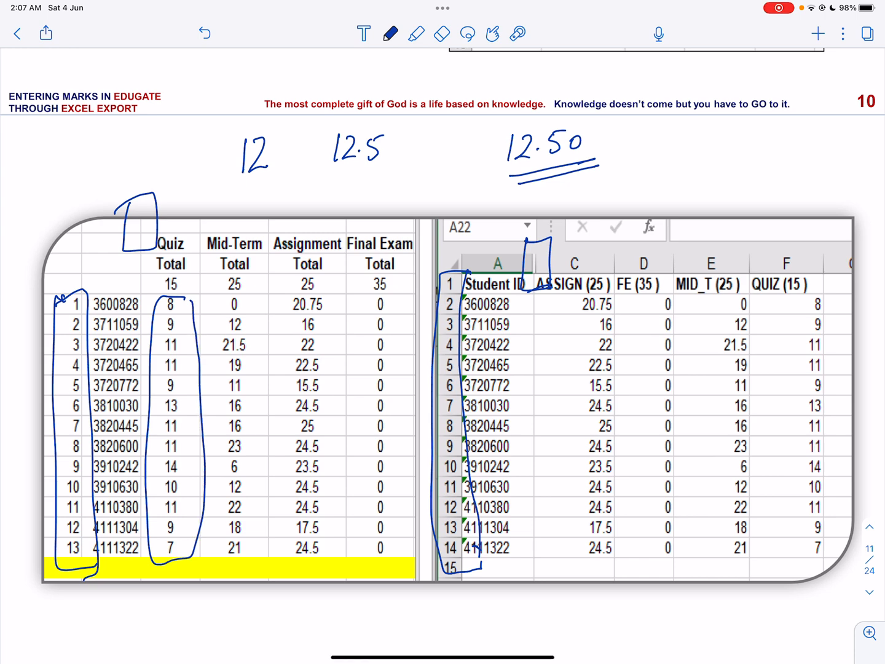
left_click_drag(796, 301, 833, 565)
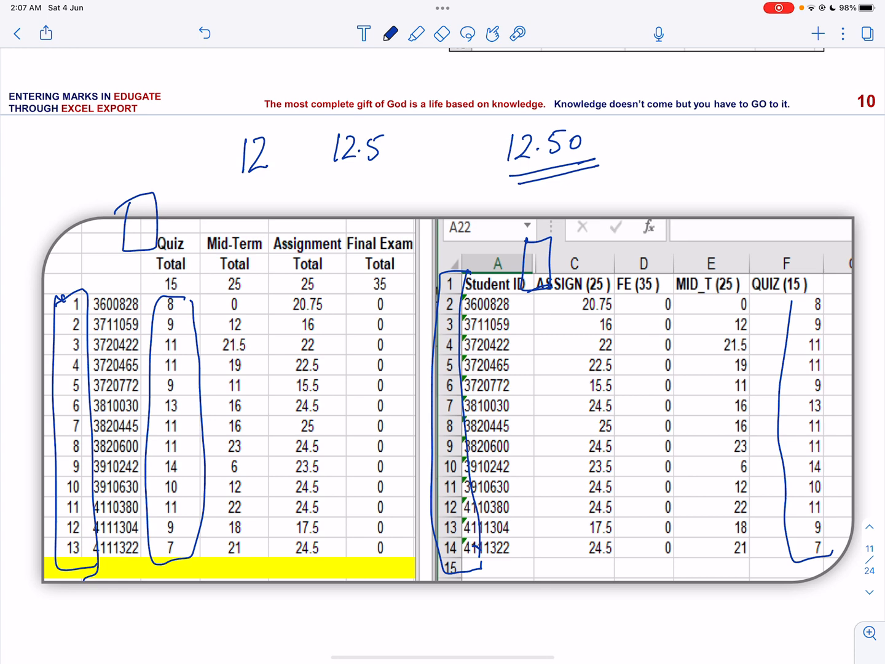
left_click_drag(799, 301, 826, 553)
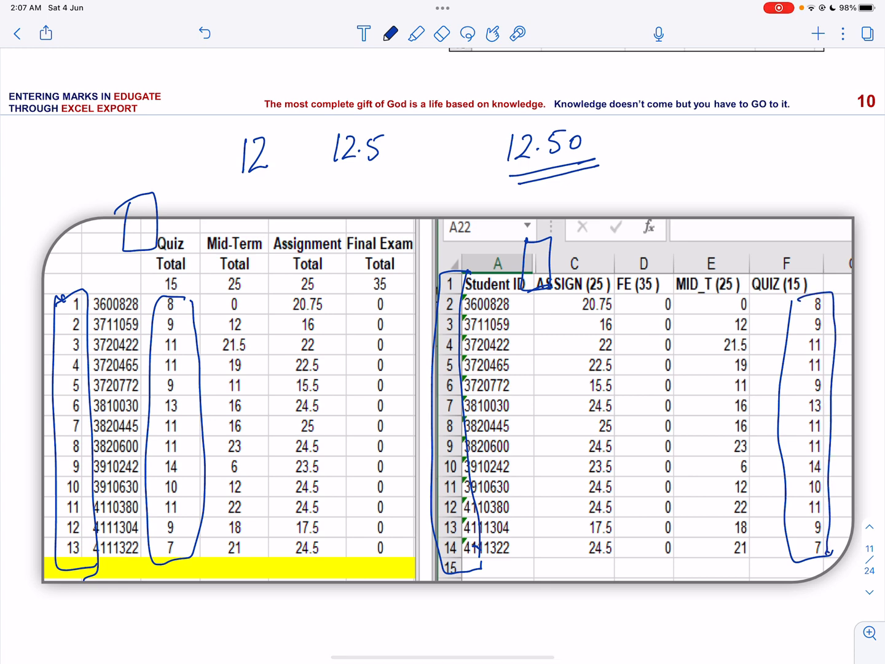
left_click_drag(212, 298, 211, 396)
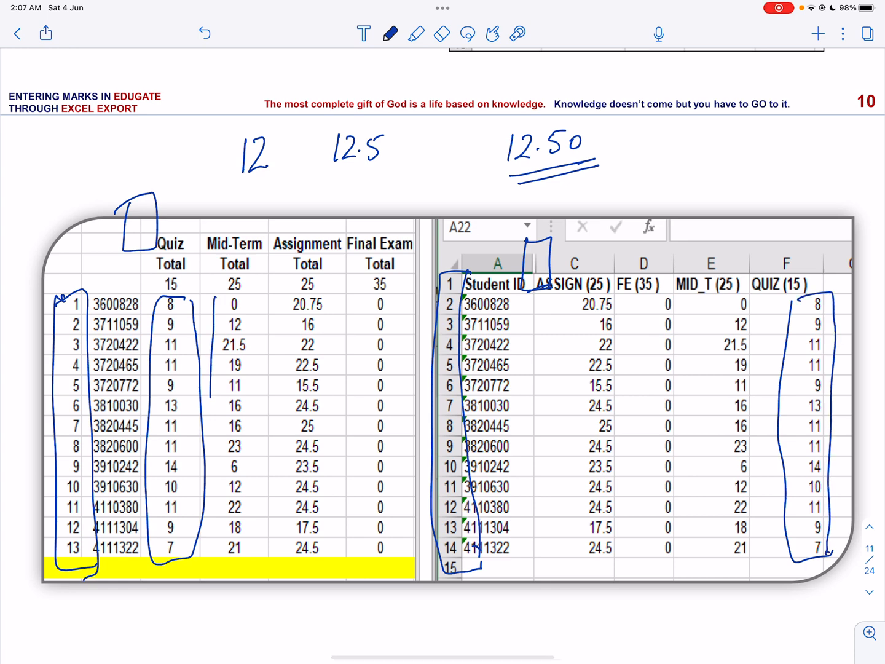
left_click_drag(233, 301, 233, 559)
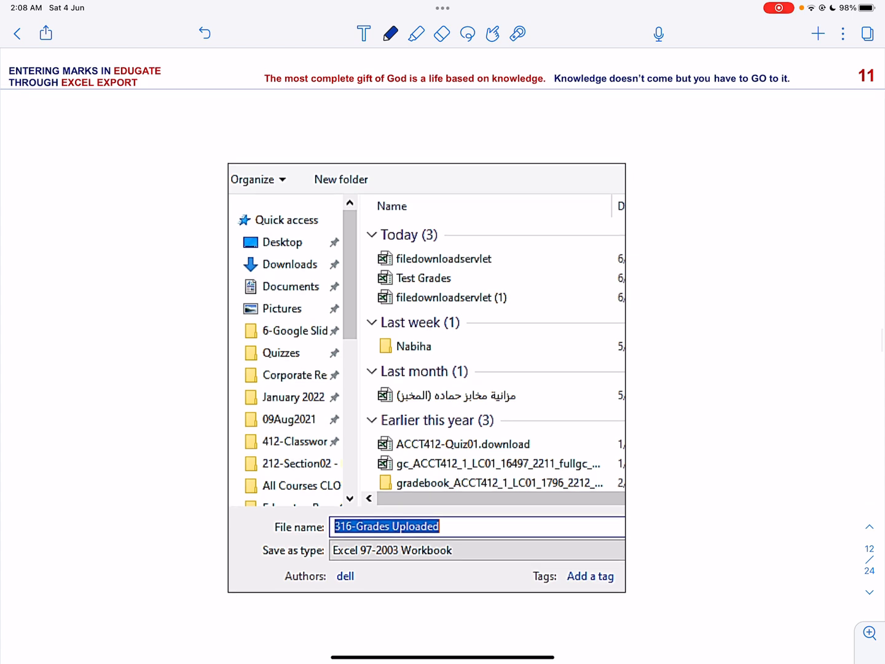
- Underline 'Excel 97-2003 Workbook' in the Save As screenshot and advance to page 13
left_click_drag(335, 561, 413, 559)
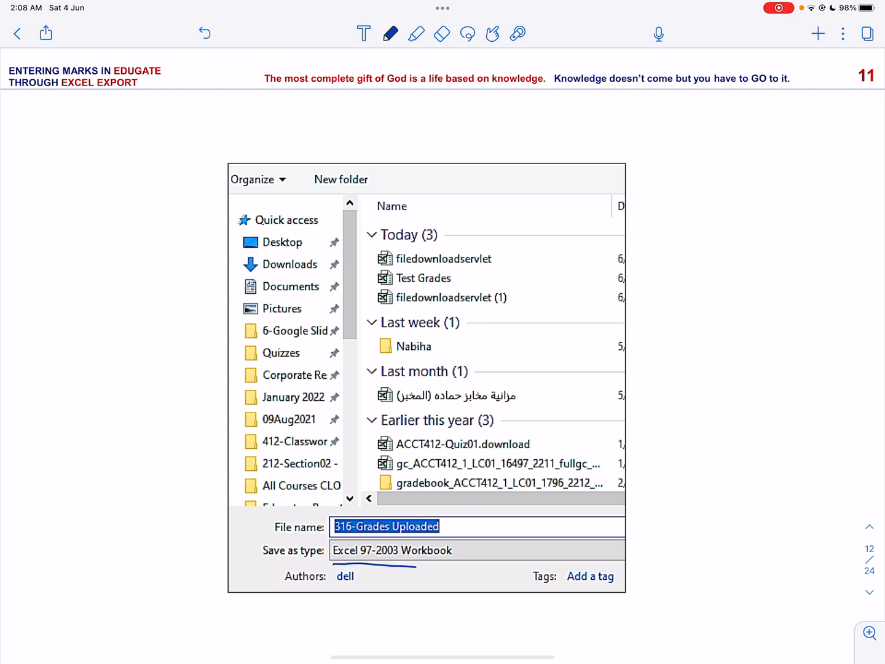
left_click_drag(329, 550, 470, 550)
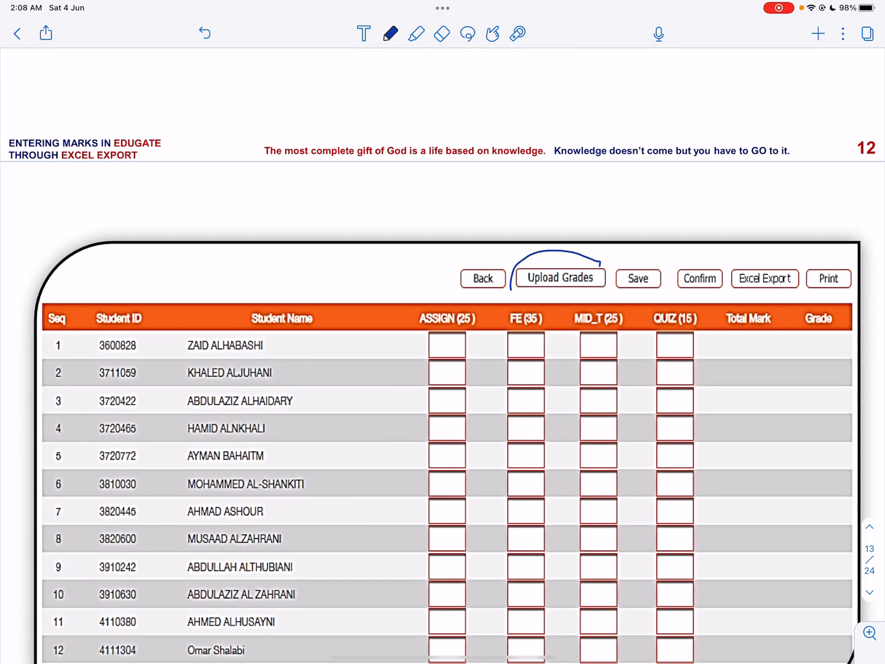
- Circle Upload Grades on page 13, then circle Choose File and 316-Grades Uploaded on page 14
left_click_drag(510, 258, 608, 295)
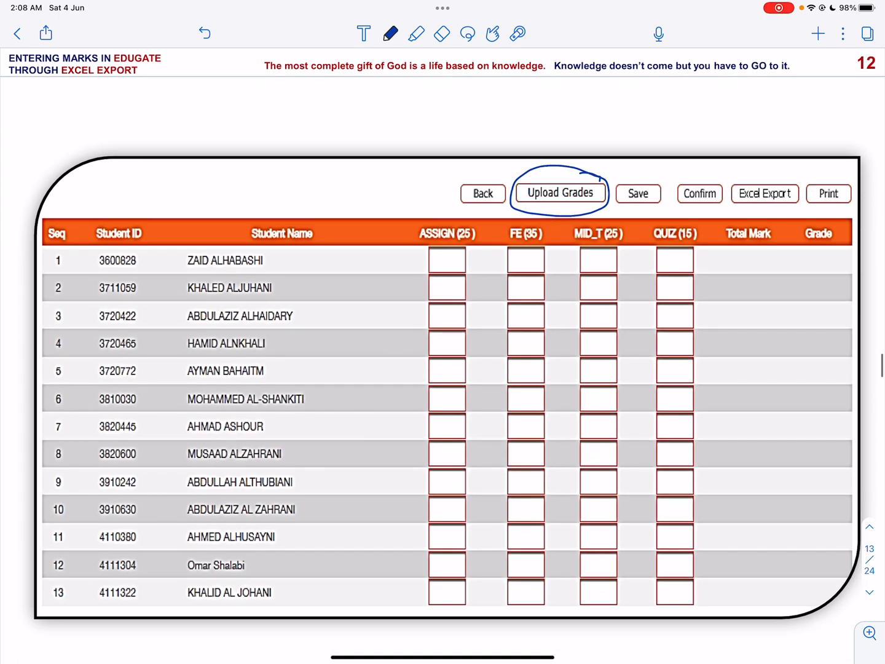
left_click(559, 193)
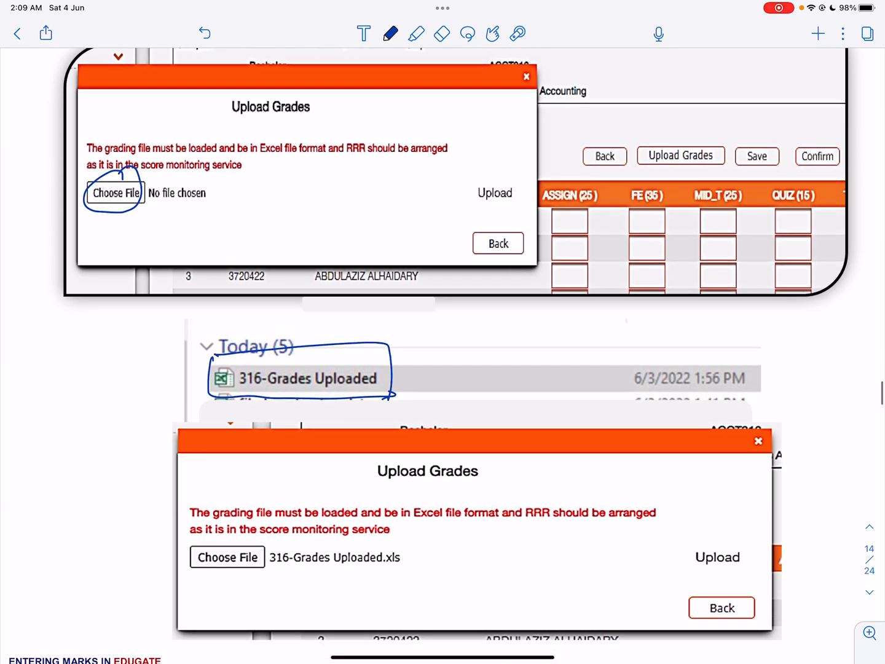
- Ring Upload in the second upload dialog and advance to the uploaded-marks page 15
left_click_drag(688, 534, 747, 575)
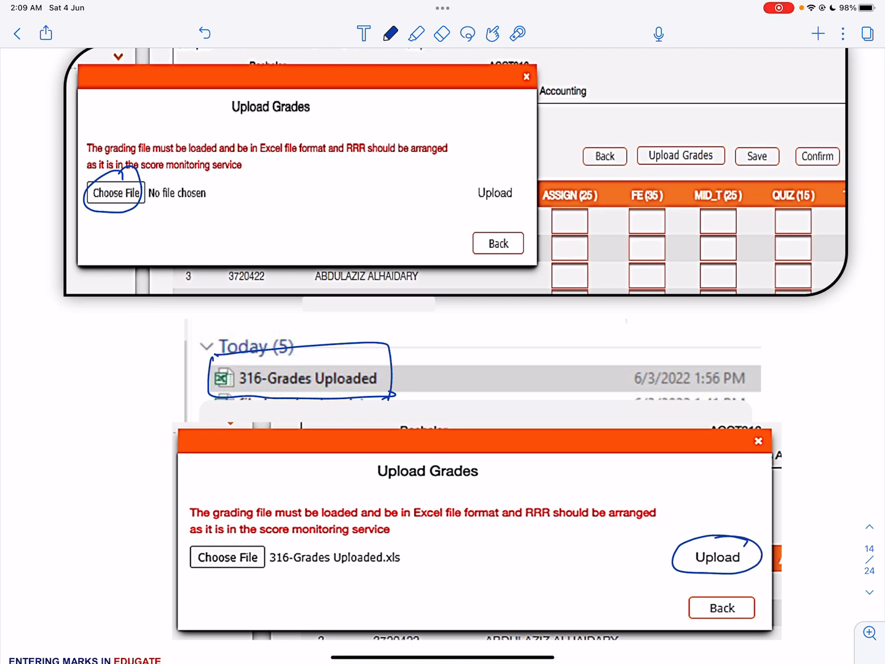
left_click(715, 556)
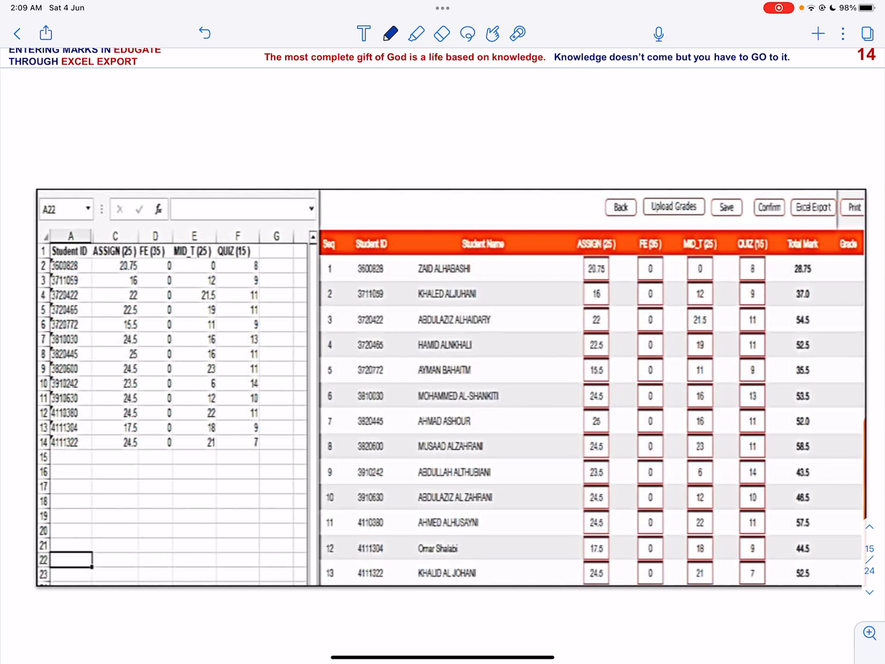
- Outline the student ID and Grade columns on page 15, then advance to page 16
left_click_drag(93, 264, 93, 445)
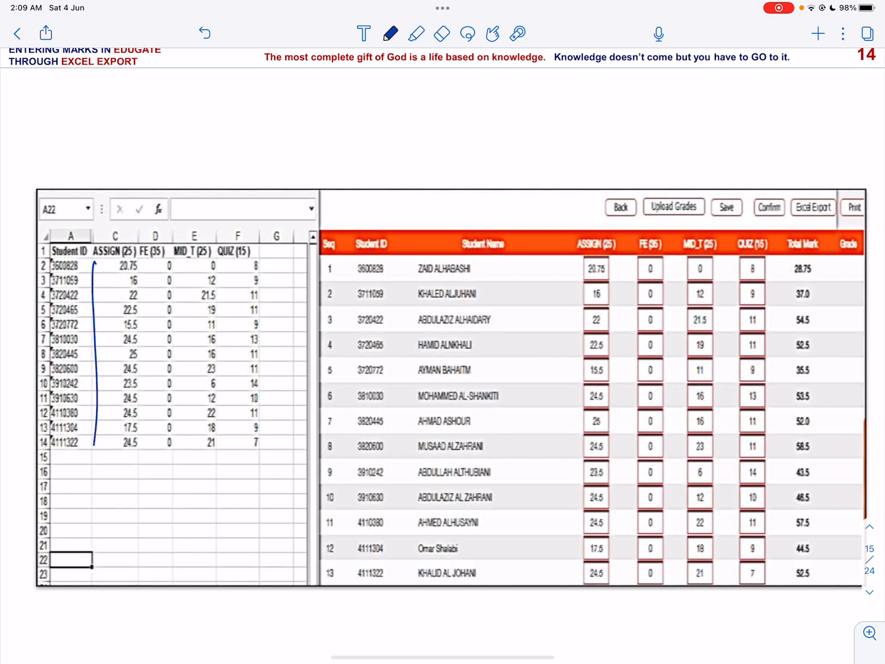
left_click_drag(92, 261, 289, 463)
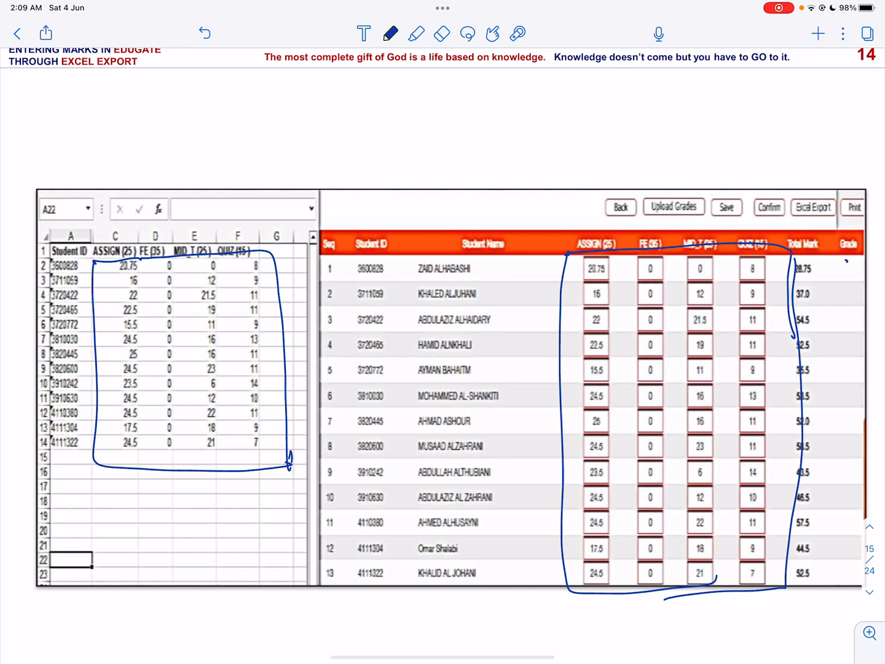
left_click_drag(843, 270, 837, 590)
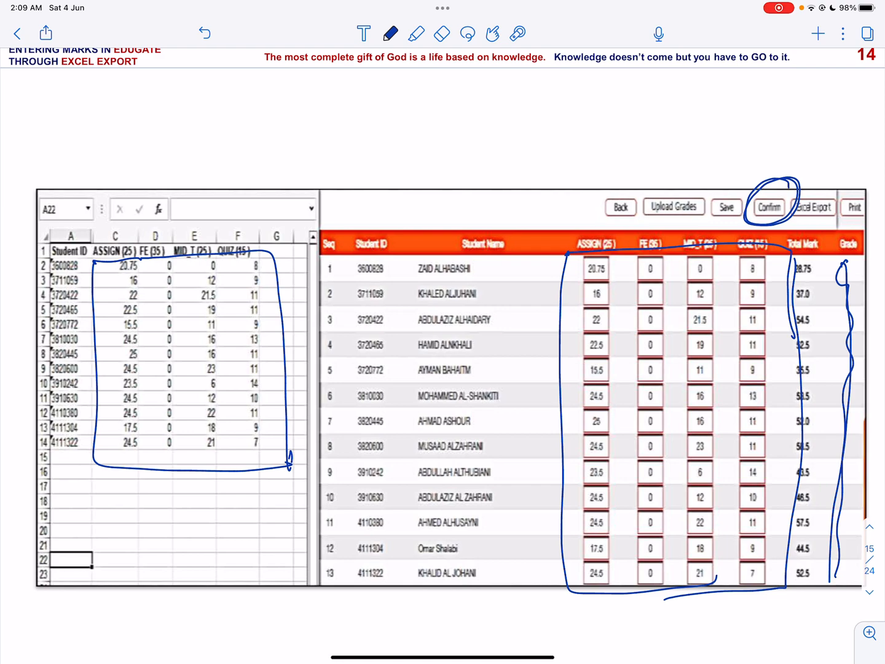
left_click(768, 207)
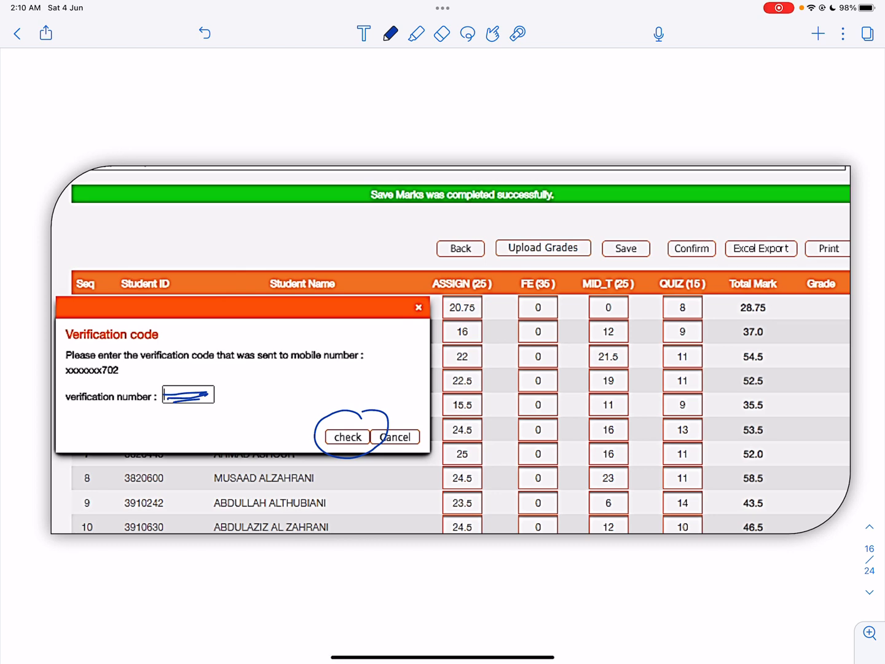
- Underline and circle the marks-identical success message on page 17
scroll("down", 3)
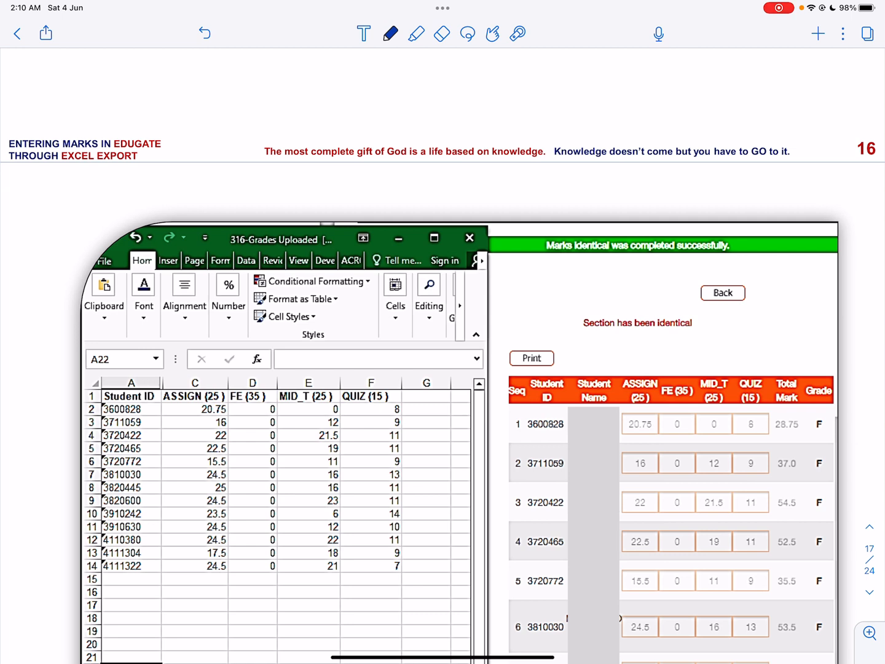
left_click_drag(568, 261, 652, 260)
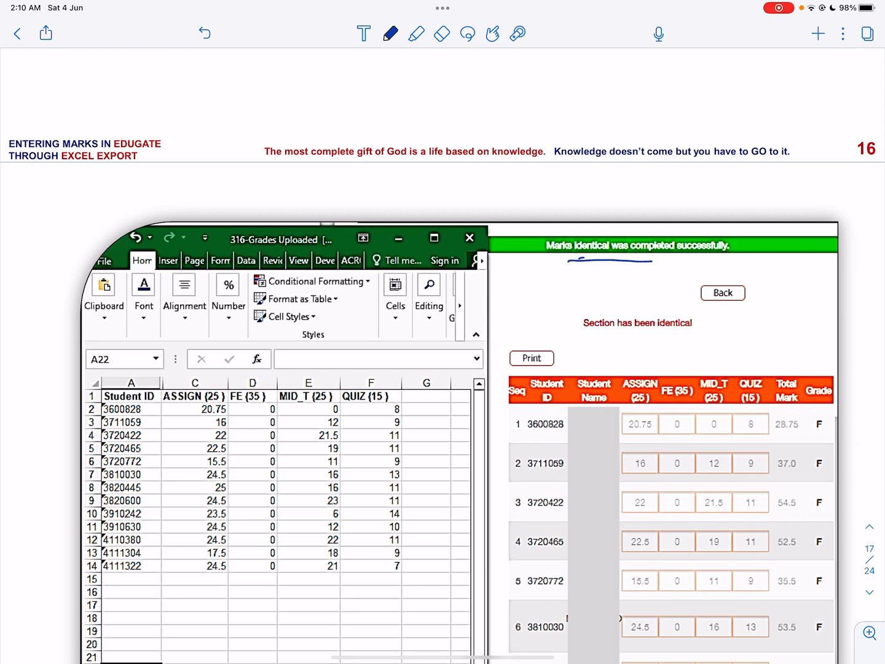
left_click_drag(553, 258, 738, 246)
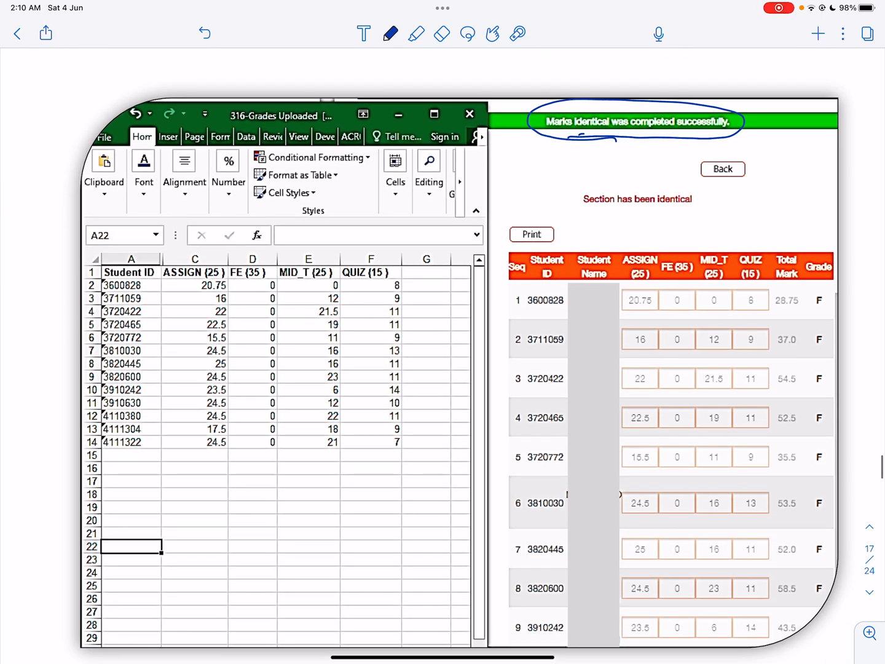
- Loop the F grades column and the zero FE marks, then scroll to page 18
left_click_drag(802, 283, 836, 605)
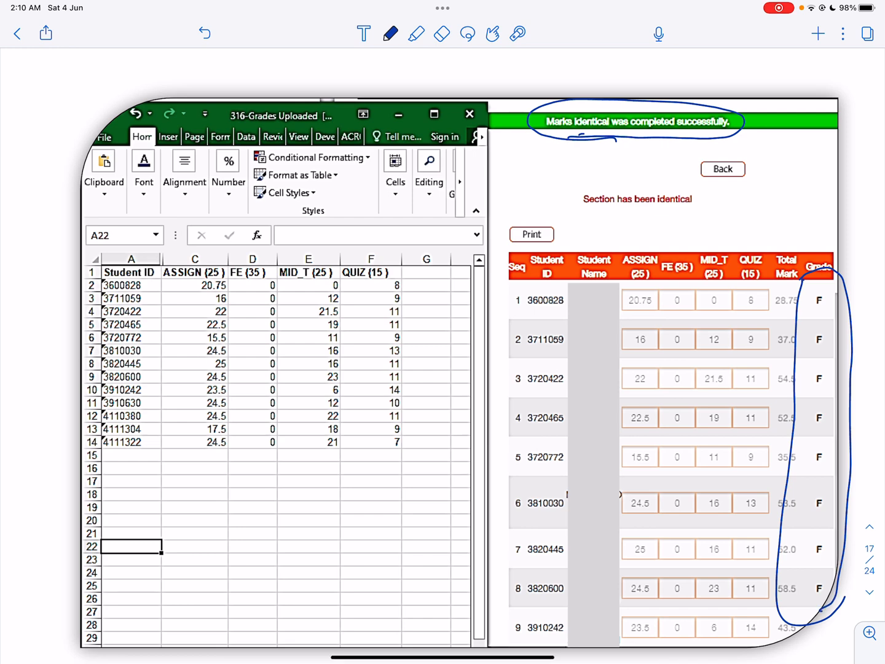
left_click_drag(245, 267, 242, 353)
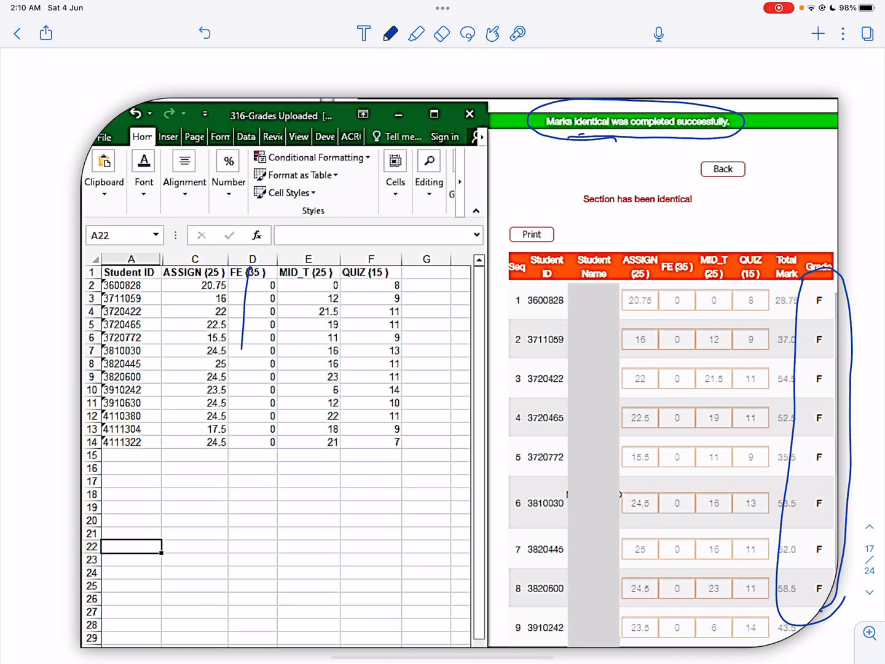
left_click_drag(258, 276, 258, 466)
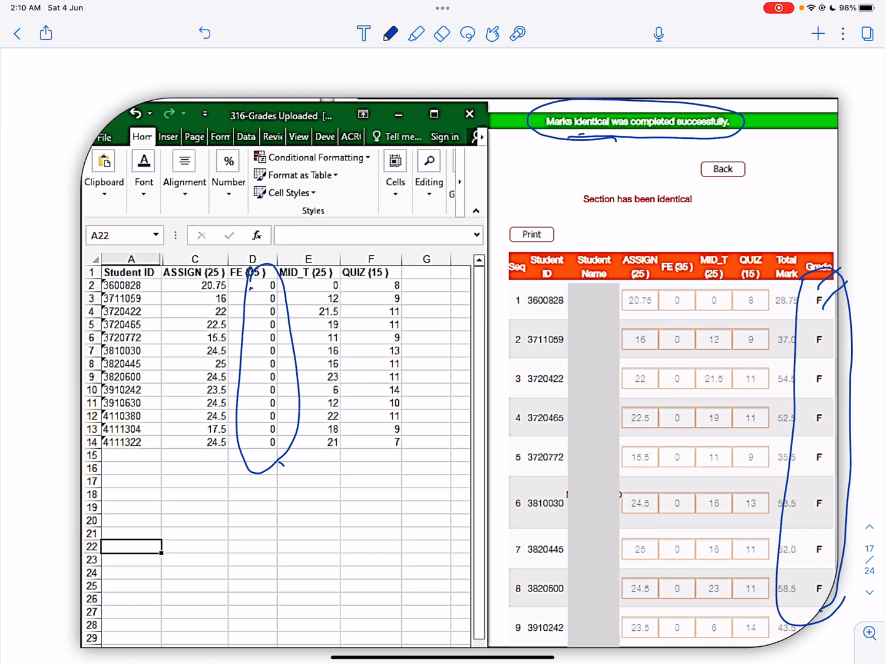
scroll("down", 3)
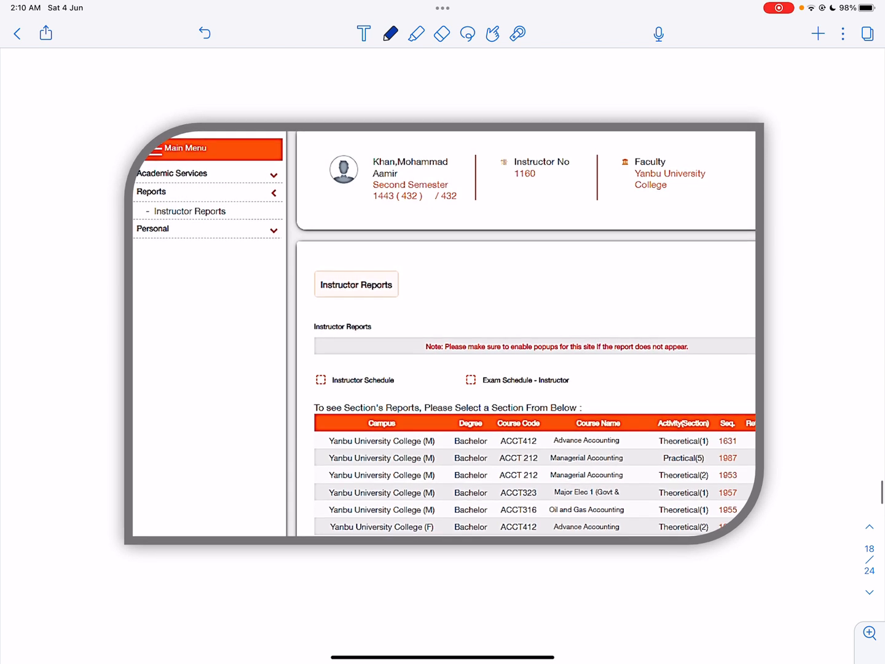
- Tick the Main Menu, Reports and Instructor Reports path, then scroll onward to page 20
scroll("down", 3)
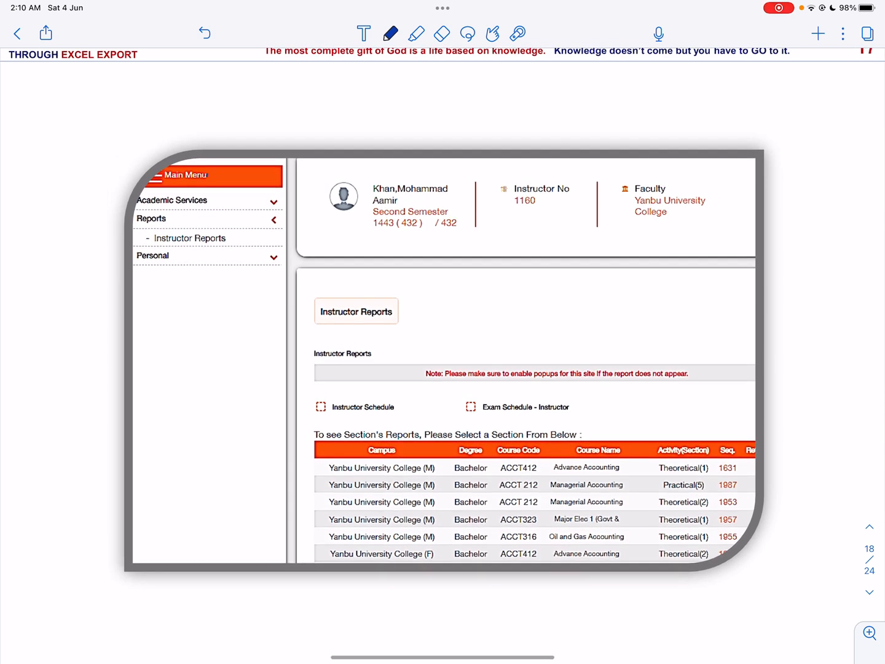
left_click_drag(205, 184, 243, 157)
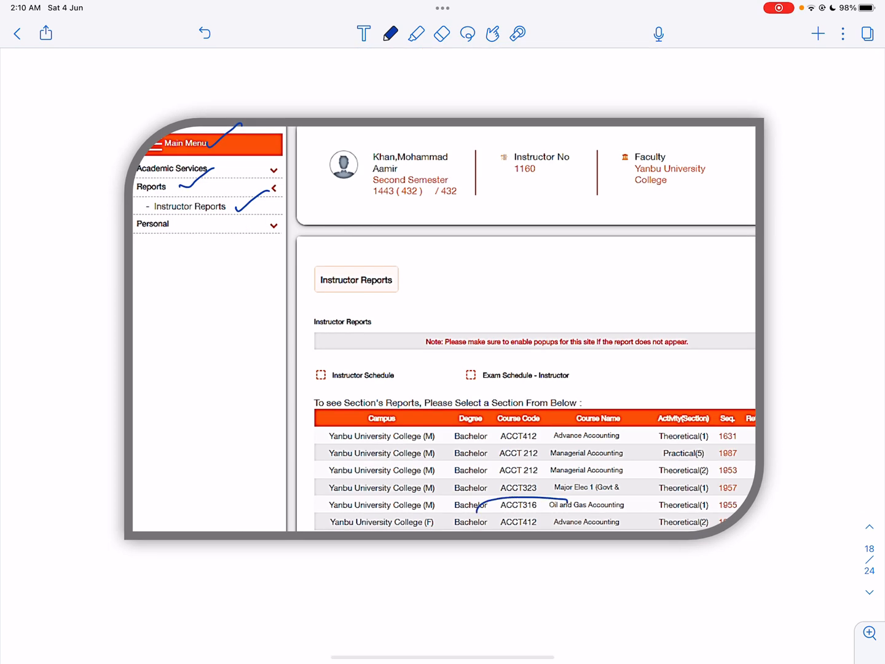
scroll("down", 3)
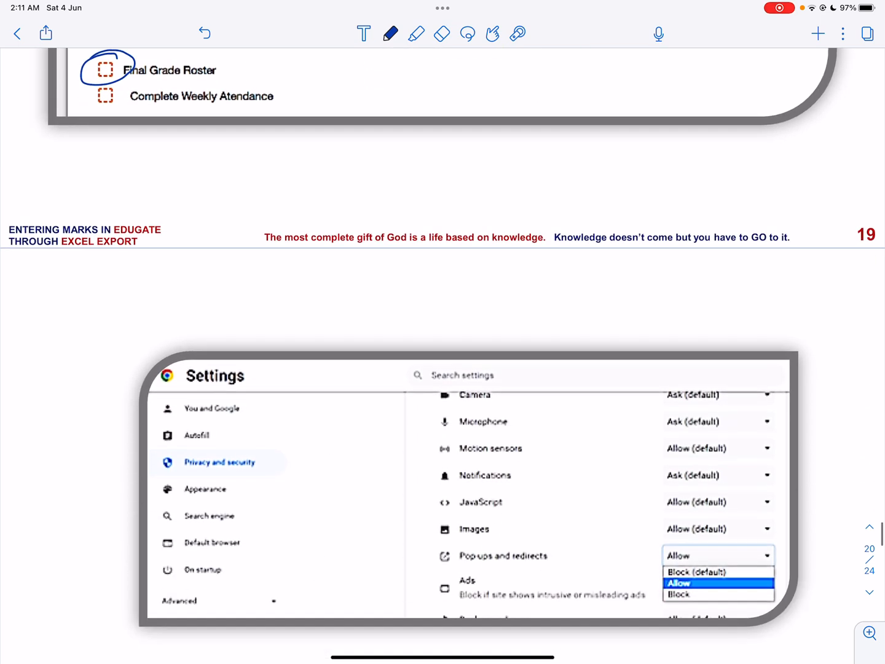
- Circle Pop-ups and redirects on page 20, then scroll to page 21
scroll("down", 3)
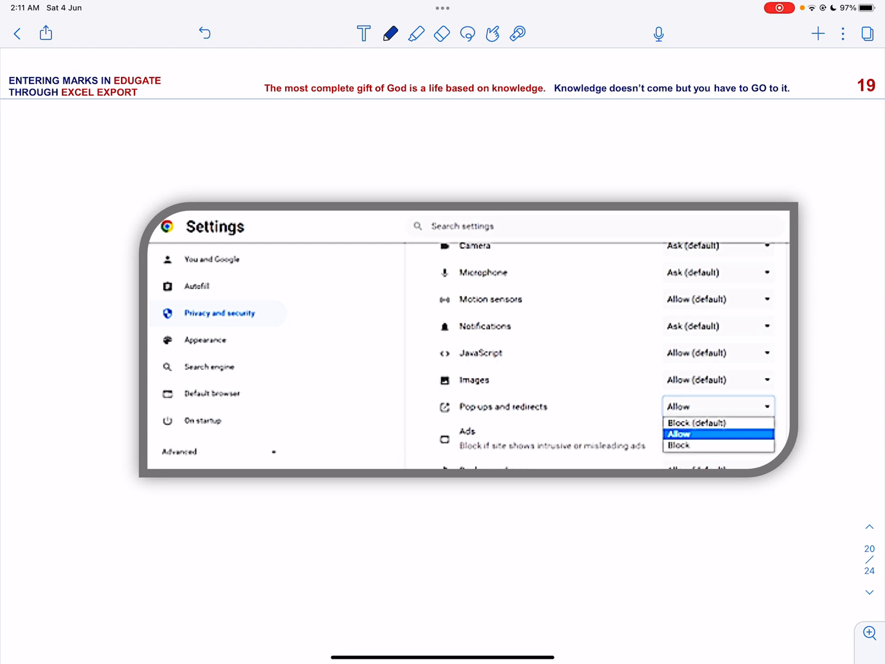
left_click_drag(545, 412, 550, 403)
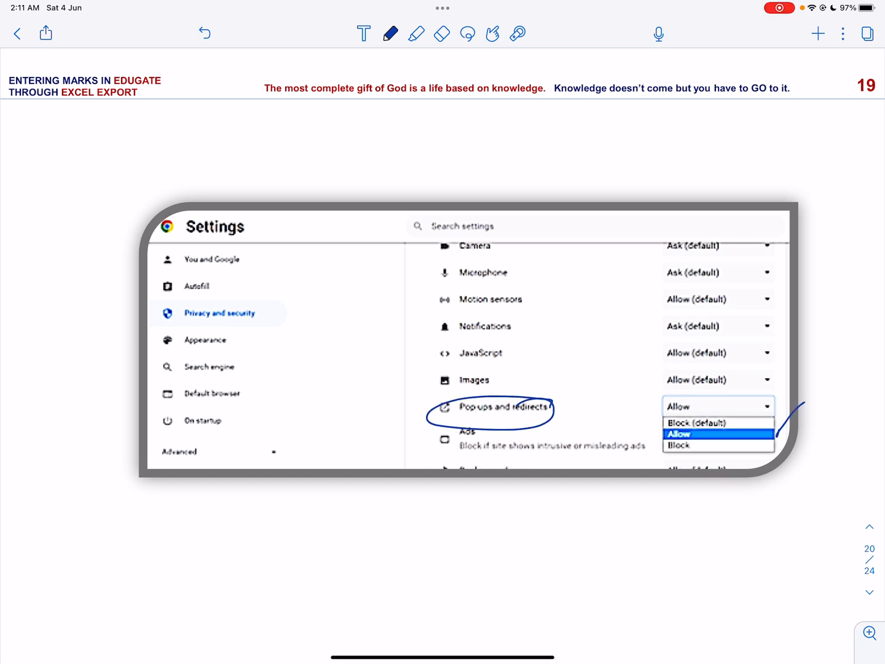
scroll("down", 3)
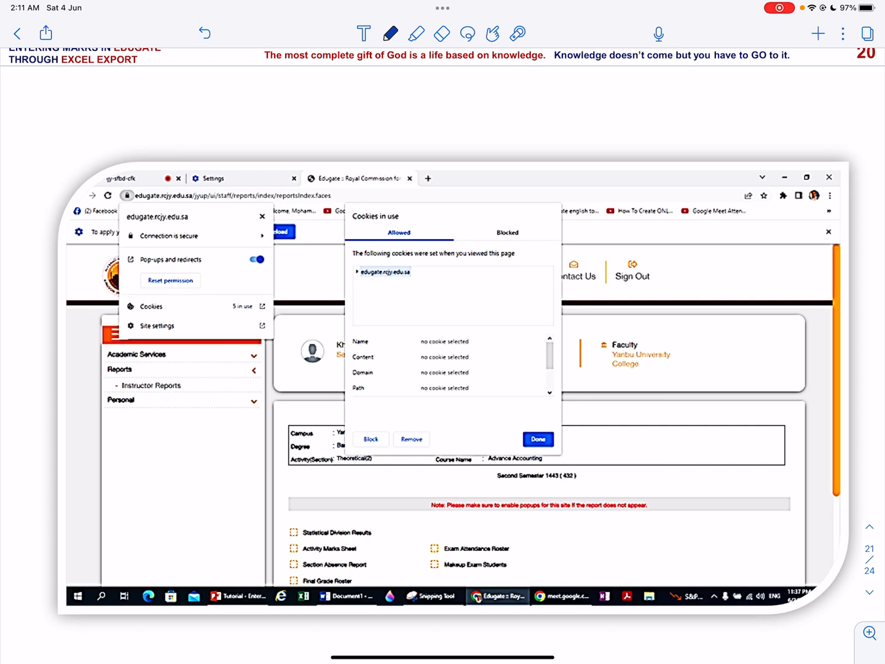
- Circle the enable-popups note on page 21 and the Reload button on page 22
left_click_drag(456, 518, 510, 526)
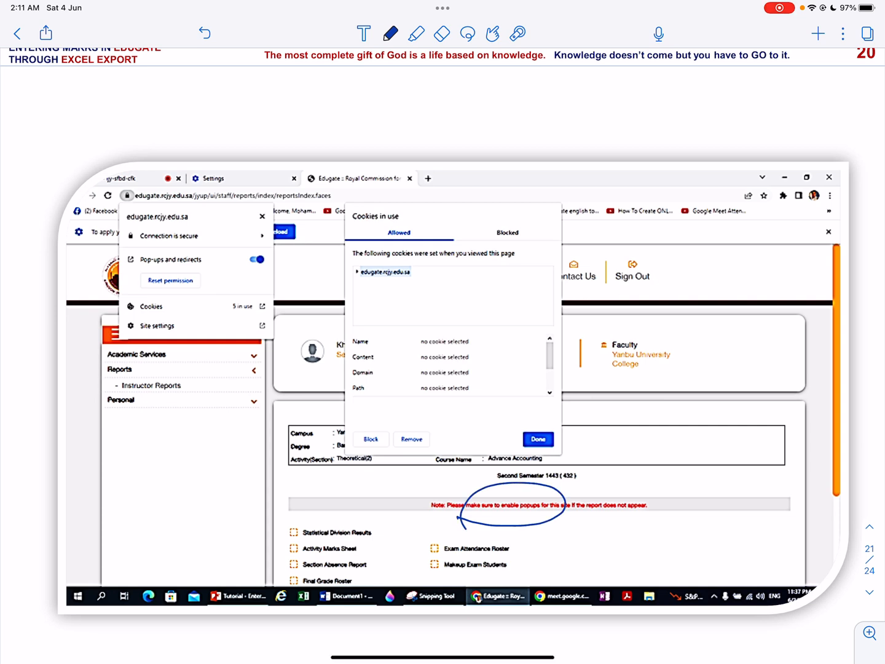
left_click_drag(117, 184, 138, 212)
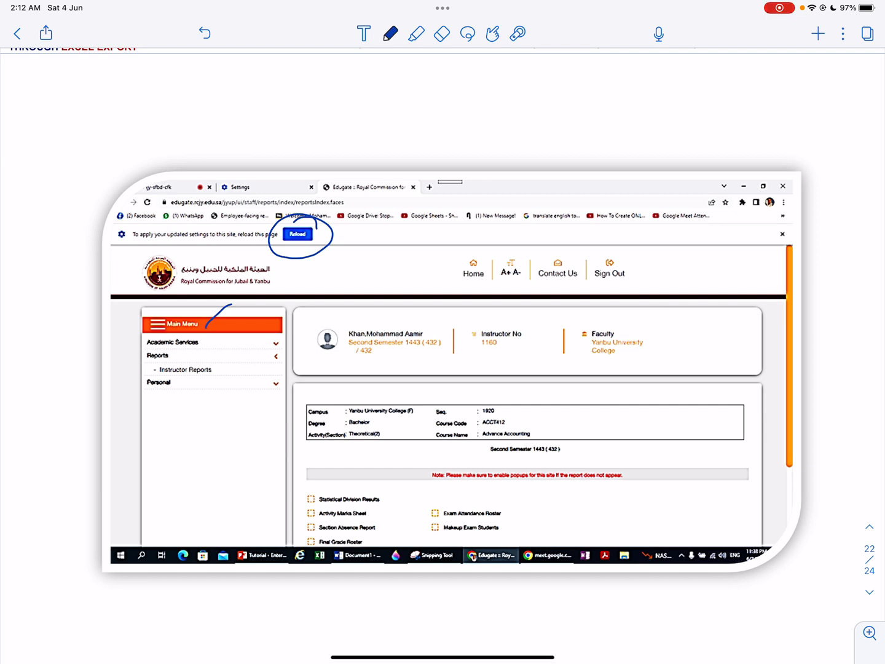
- Tick Reports and Instructor Reports on page 22, then scroll to page 23's Final Grade Roster
left_click_drag(190, 350, 230, 371)
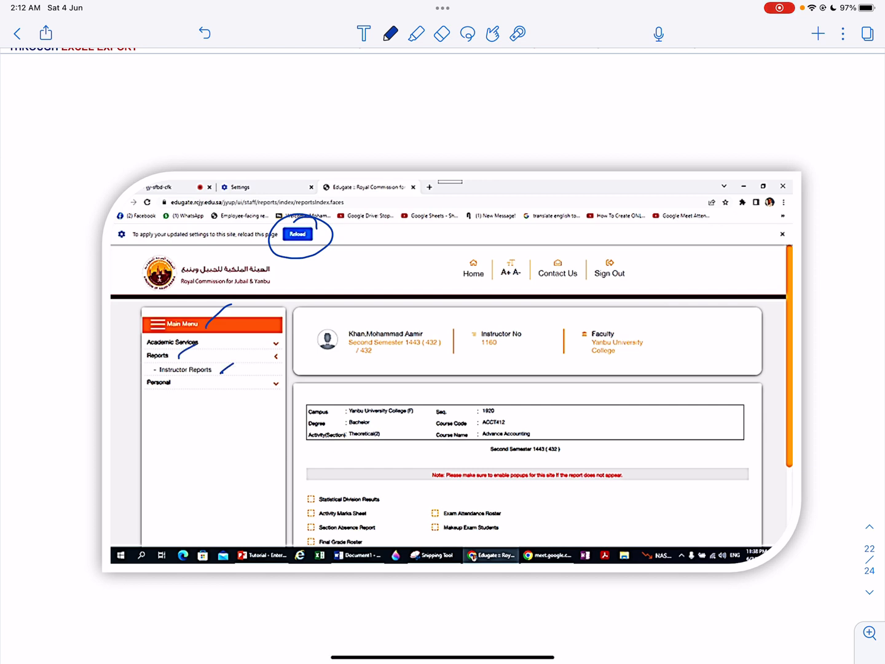
left_click_drag(369, 544, 408, 510)
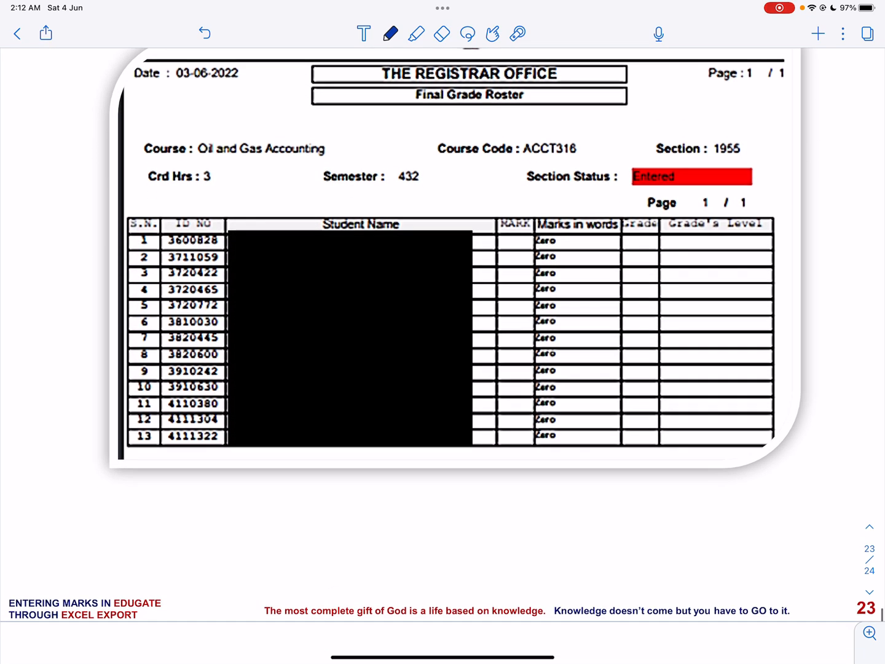
scroll("down", 3)
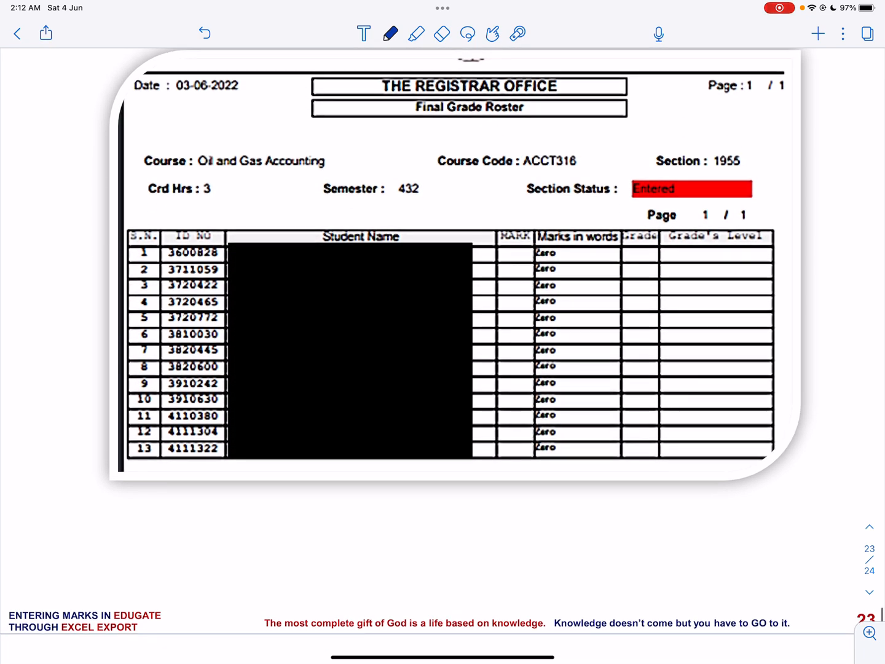